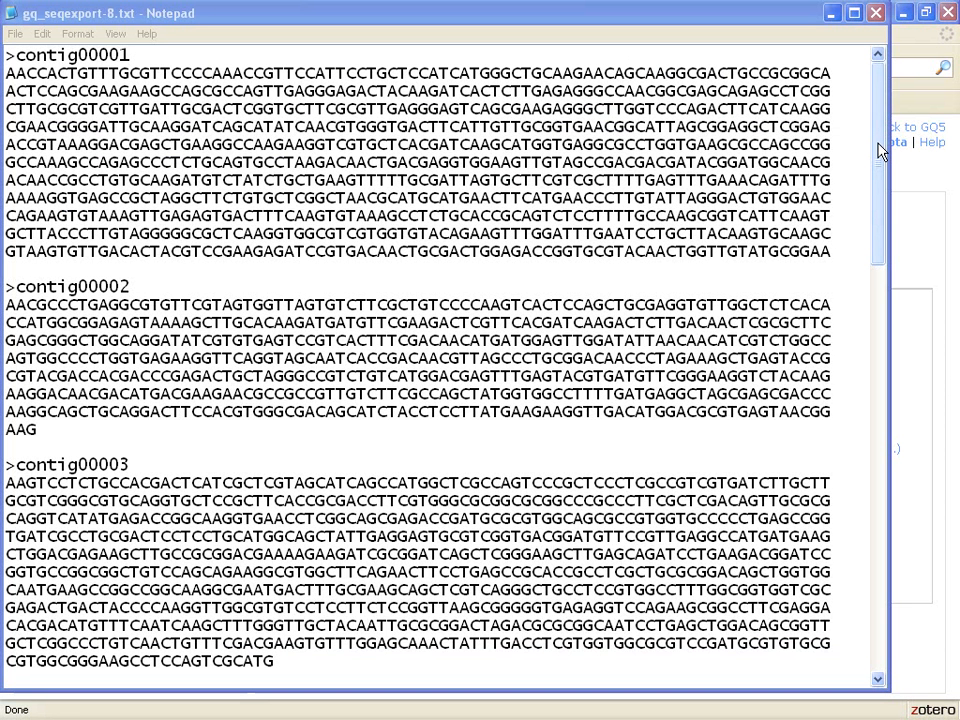
- Go to the Sequence Search page from the My GenomeQuest welcome page link
{"action": "scroll", "scroll_direction": "down", "scroll_amount": 3}
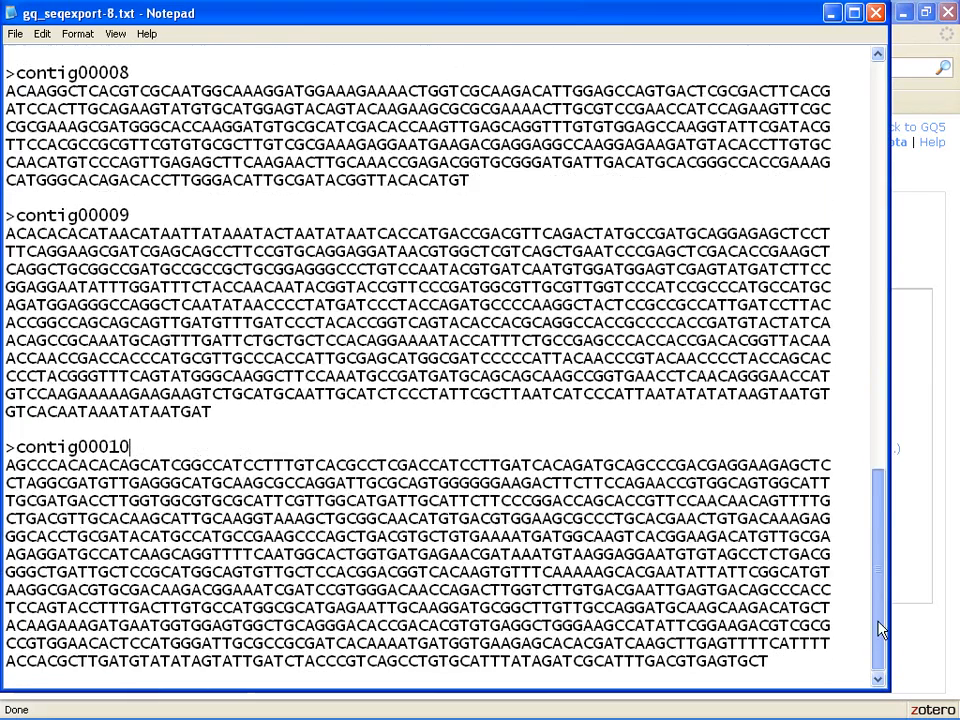
{"action": "scroll", "scroll_direction": "up", "scroll_amount": 3}
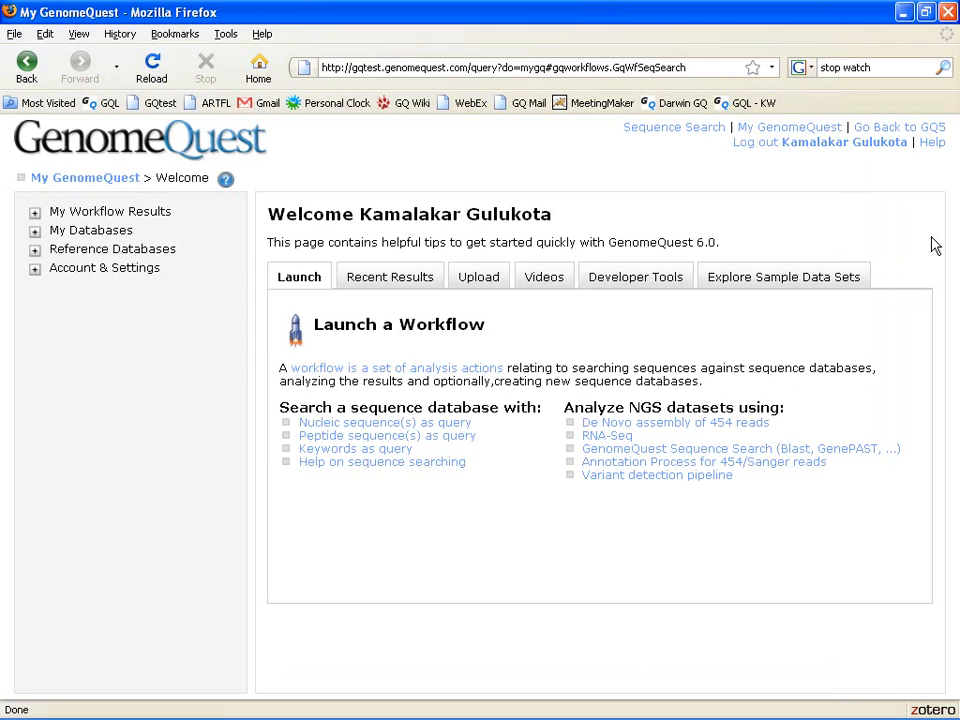
{"action": "mouse_move", "coordinate": [672, 152]}
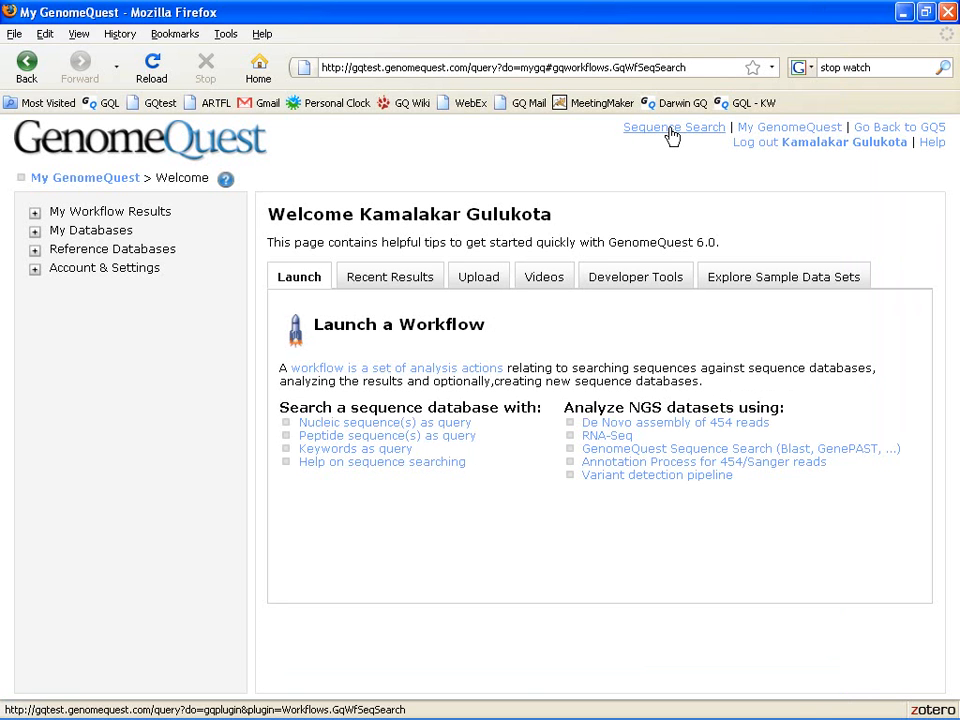
{"action": "left_click", "coordinate": [674, 128]}
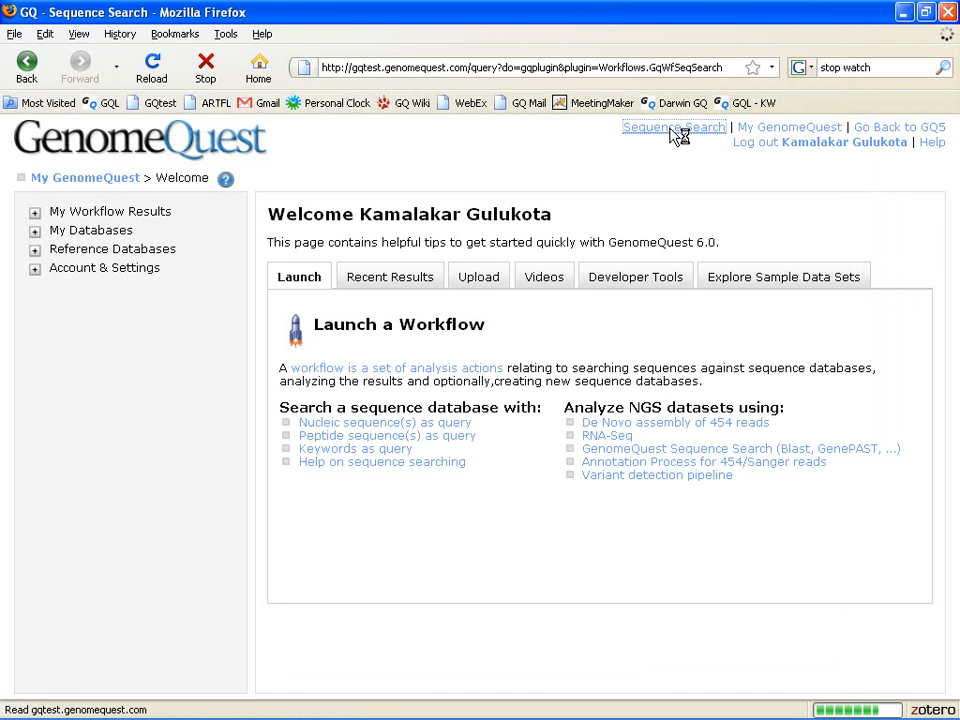
- Choose a nucleotide query, browse the saved-database list, then switch back to pasting sequences
{"action": "left_click", "coordinate": [674, 128]}
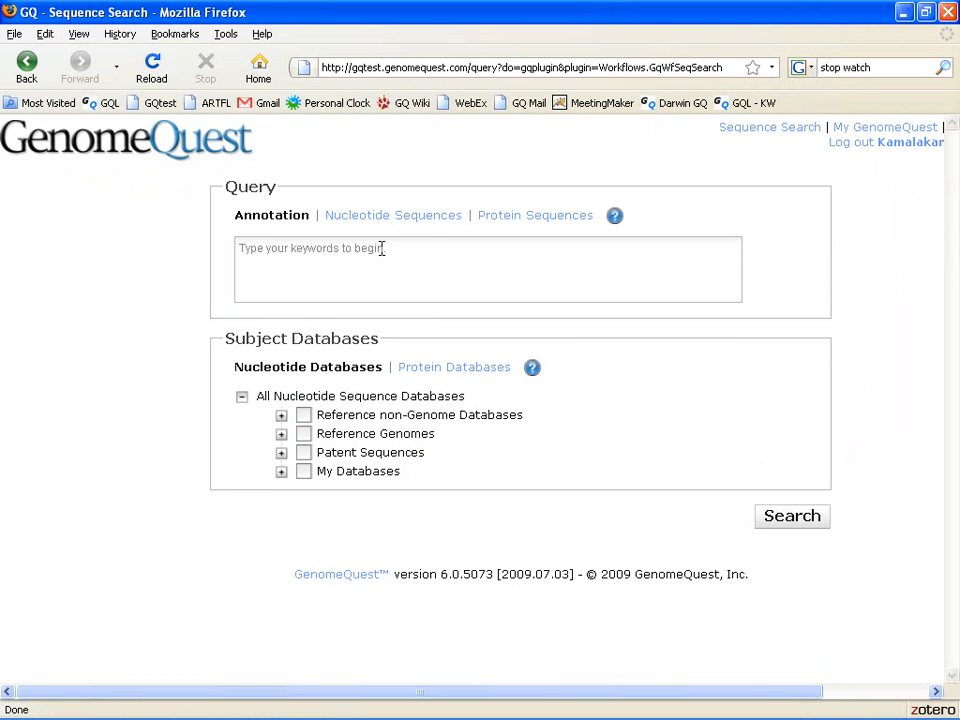
{"action": "left_click", "coordinate": [392, 216]}
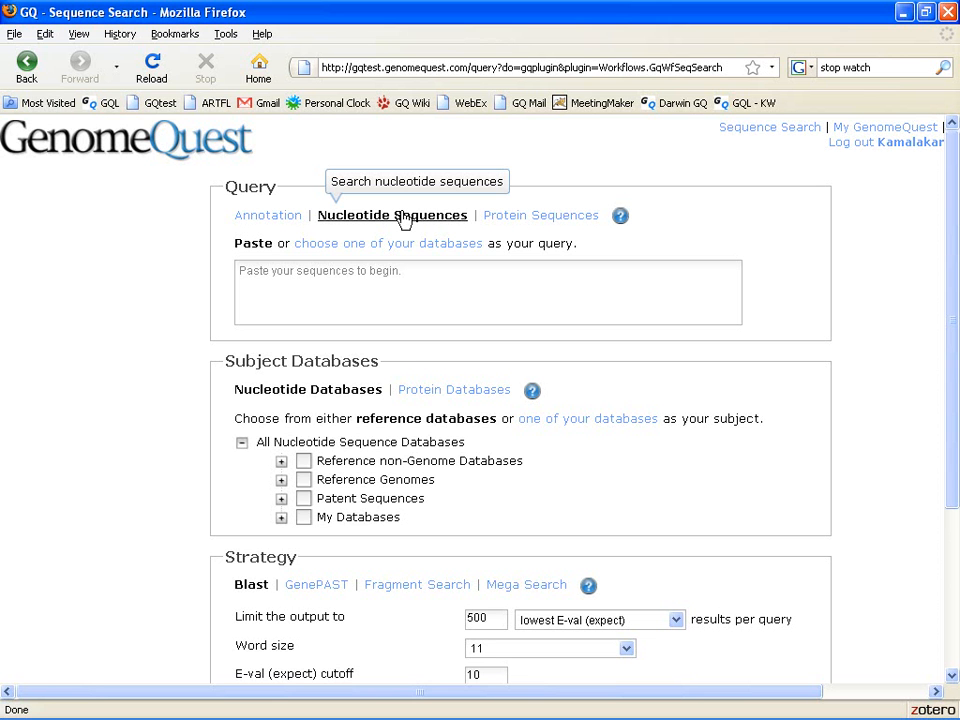
{"action": "left_click", "coordinate": [388, 244]}
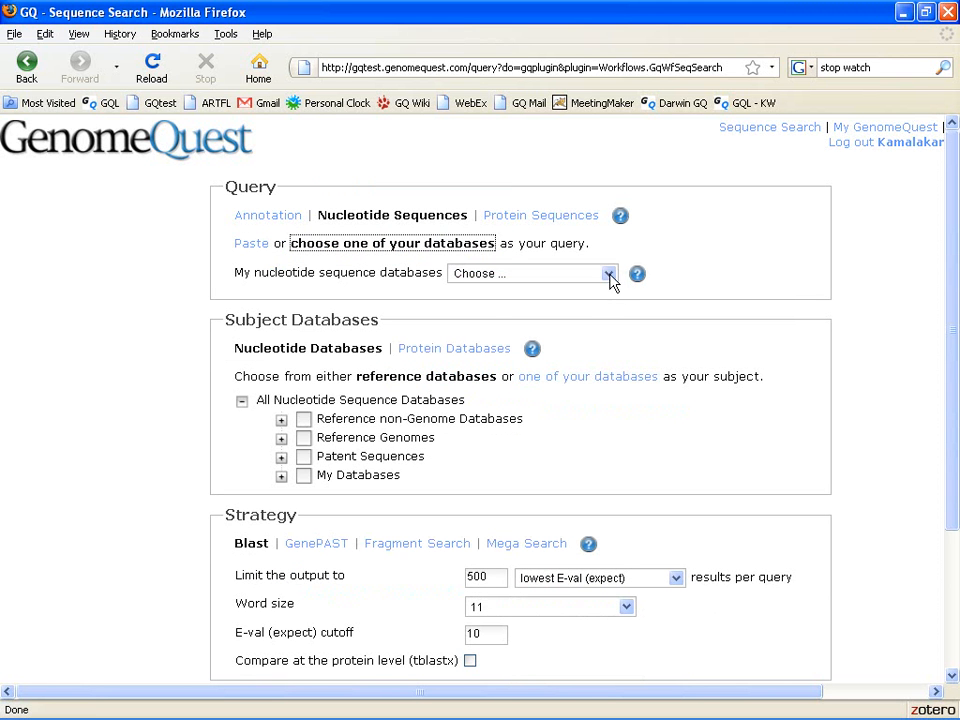
{"action": "left_click", "coordinate": [608, 272]}
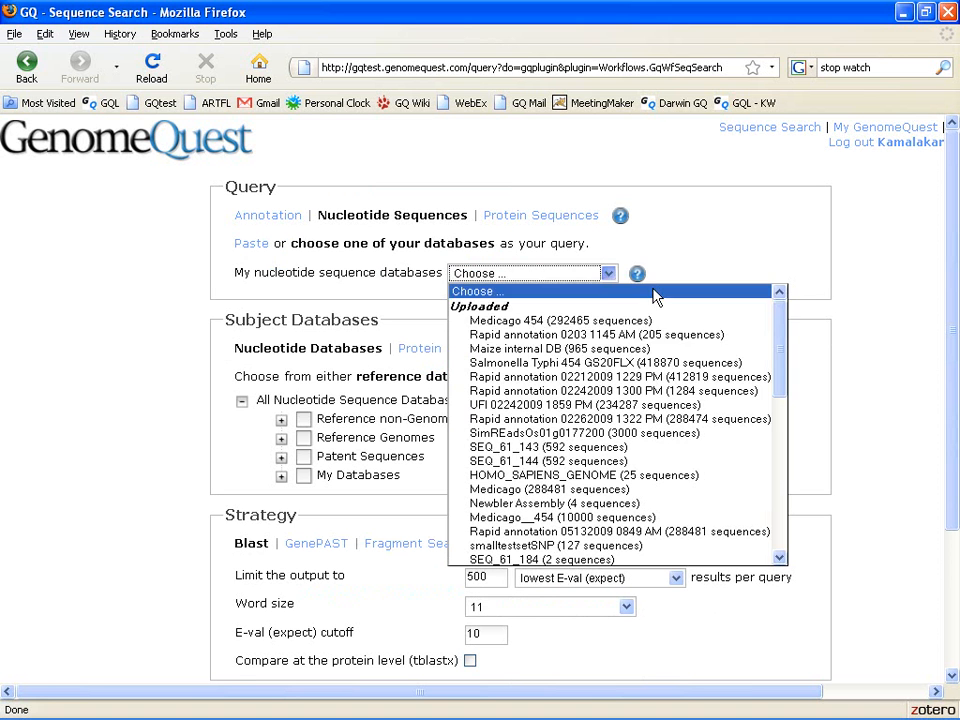
{"action": "scroll", "scroll_direction": "down", "scroll_amount": 3}
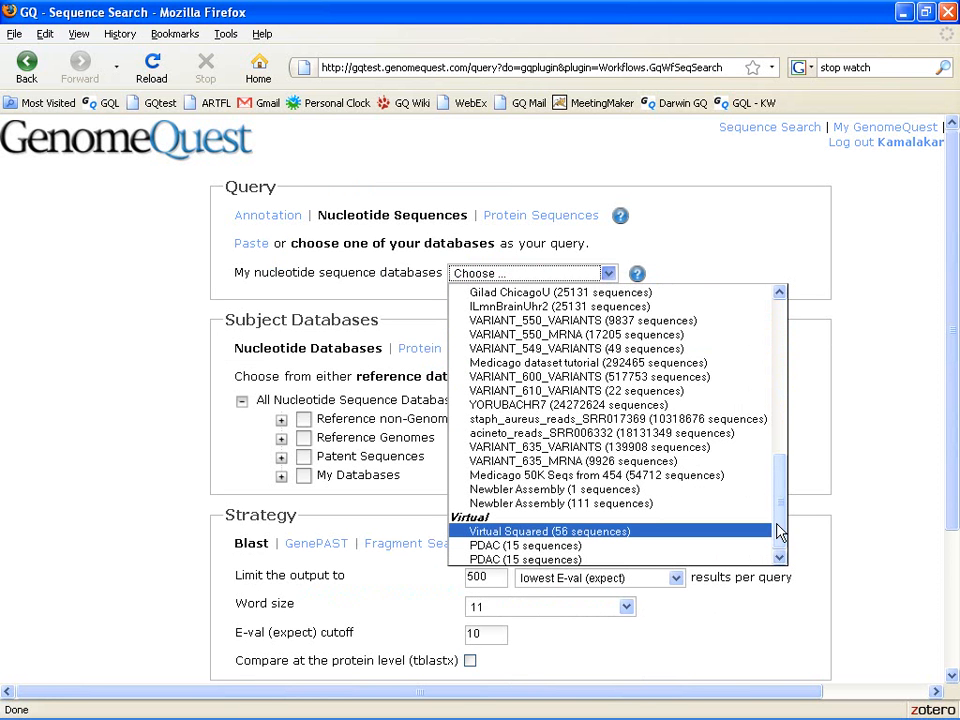
{"action": "scroll", "scroll_direction": "up", "scroll_amount": 3}
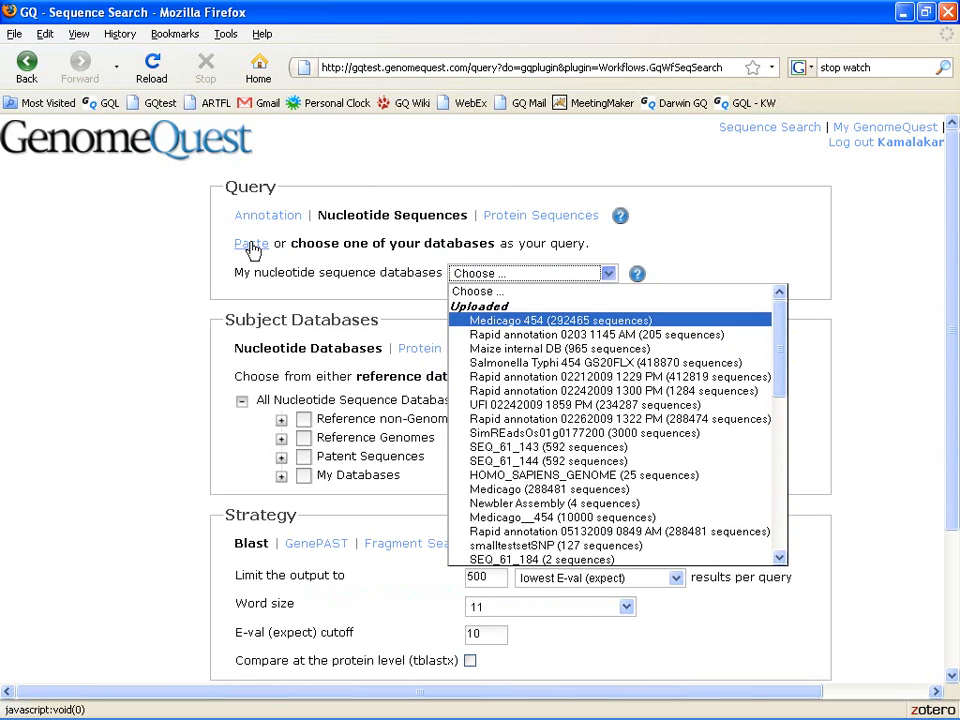
{"action": "left_click", "coordinate": [252, 244]}
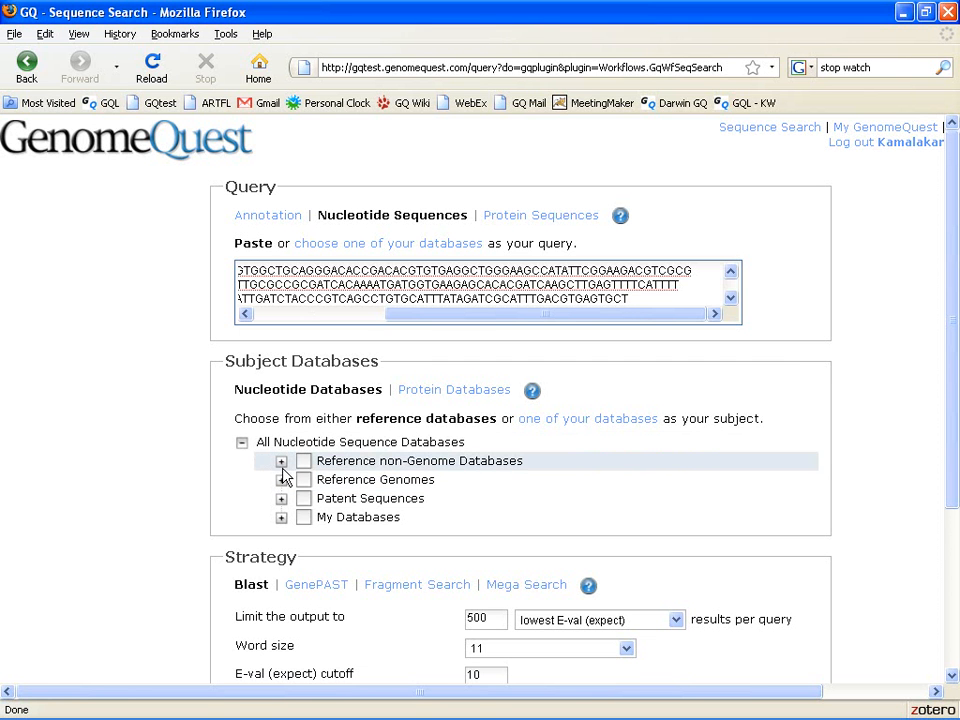
- Select GenBank and RefSeq mRNA sequences under Reference non-Genome Databases as subject databases
{"action": "left_click", "coordinate": [282, 460]}
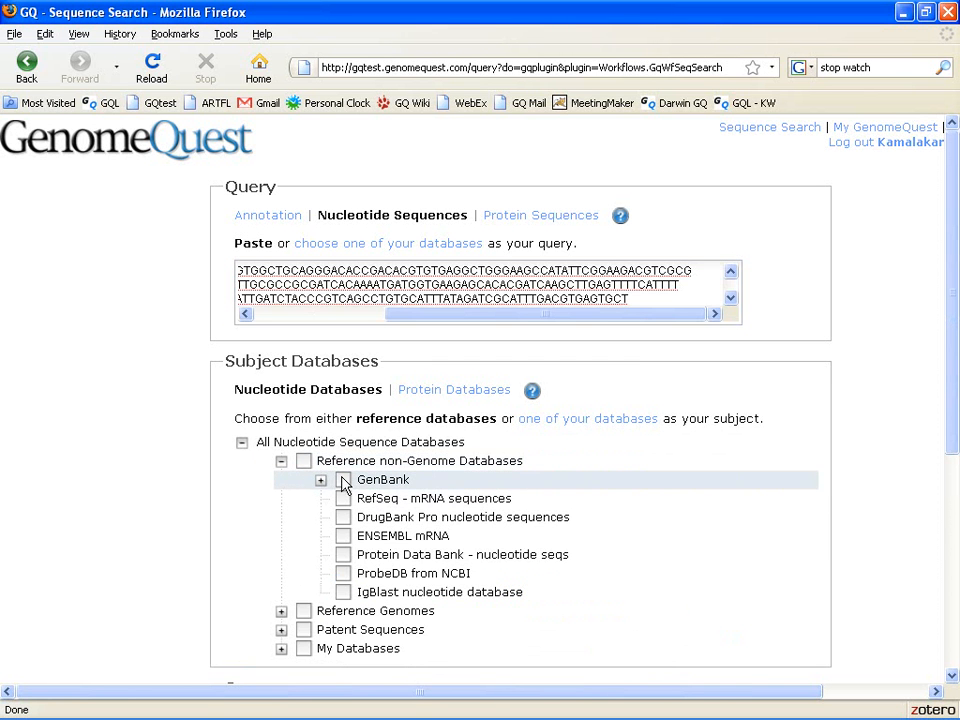
{"action": "left_click", "coordinate": [344, 480]}
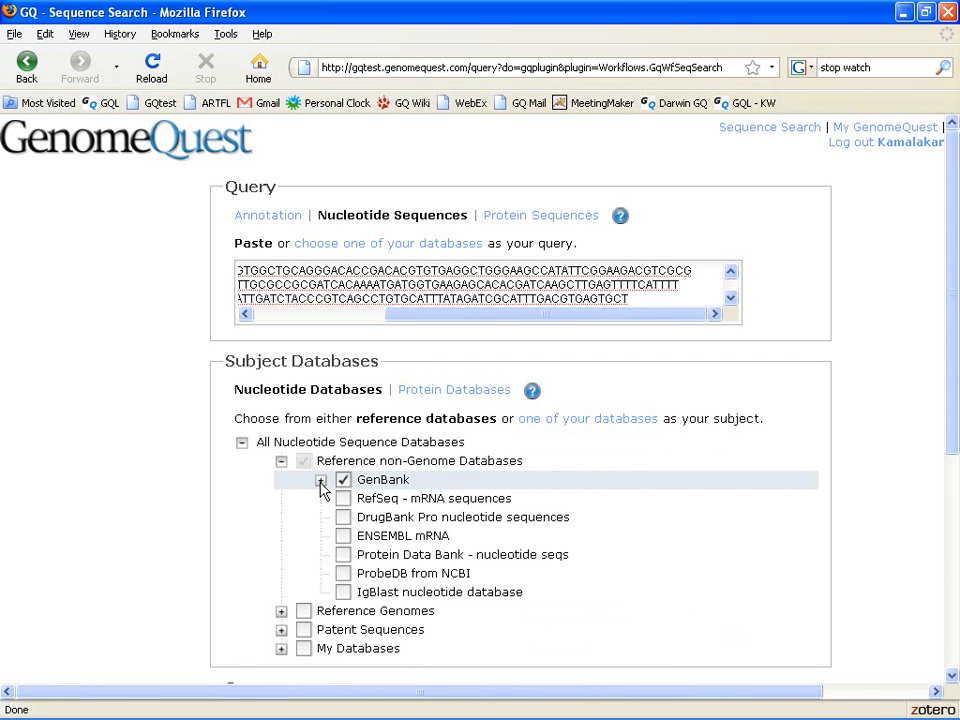
{"action": "left_click", "coordinate": [322, 480]}
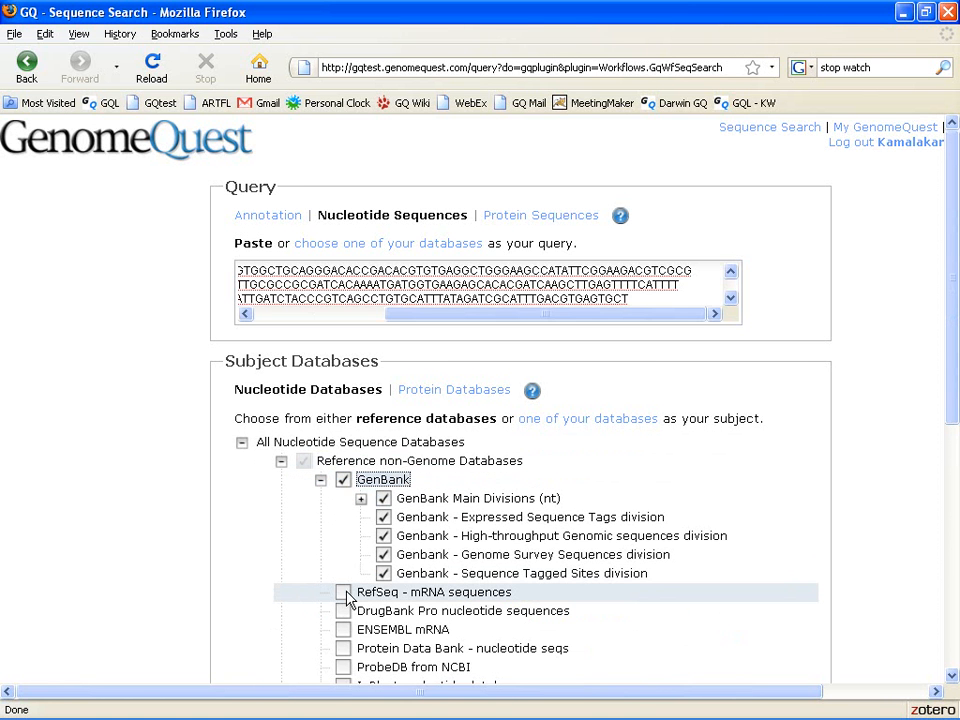
{"action": "left_click", "coordinate": [344, 592]}
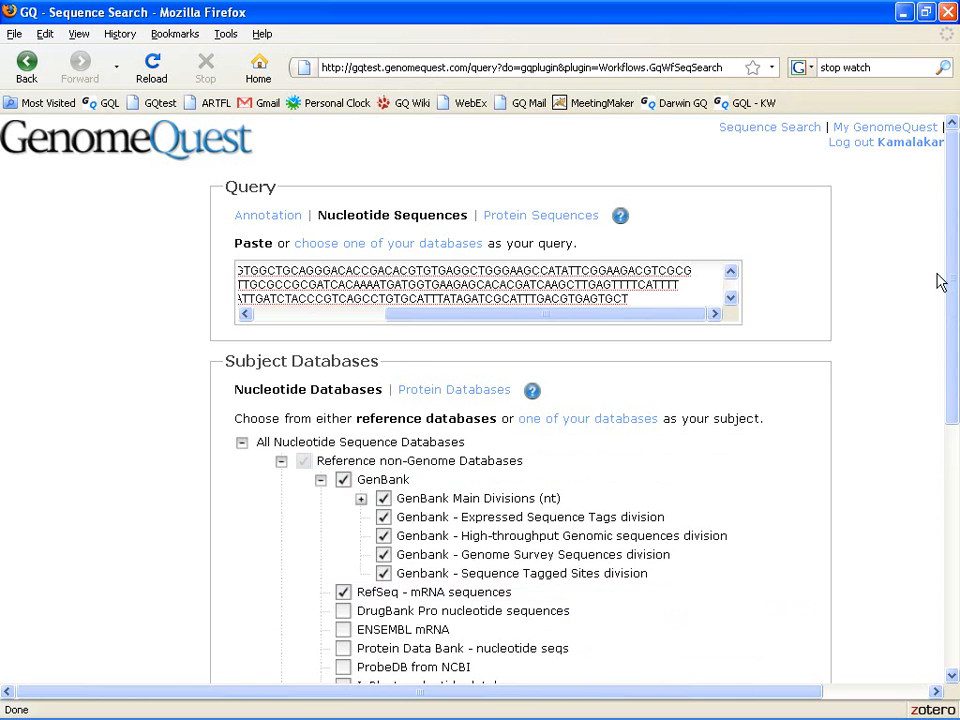
{"action": "scroll", "scroll_direction": "down", "scroll_amount": 3}
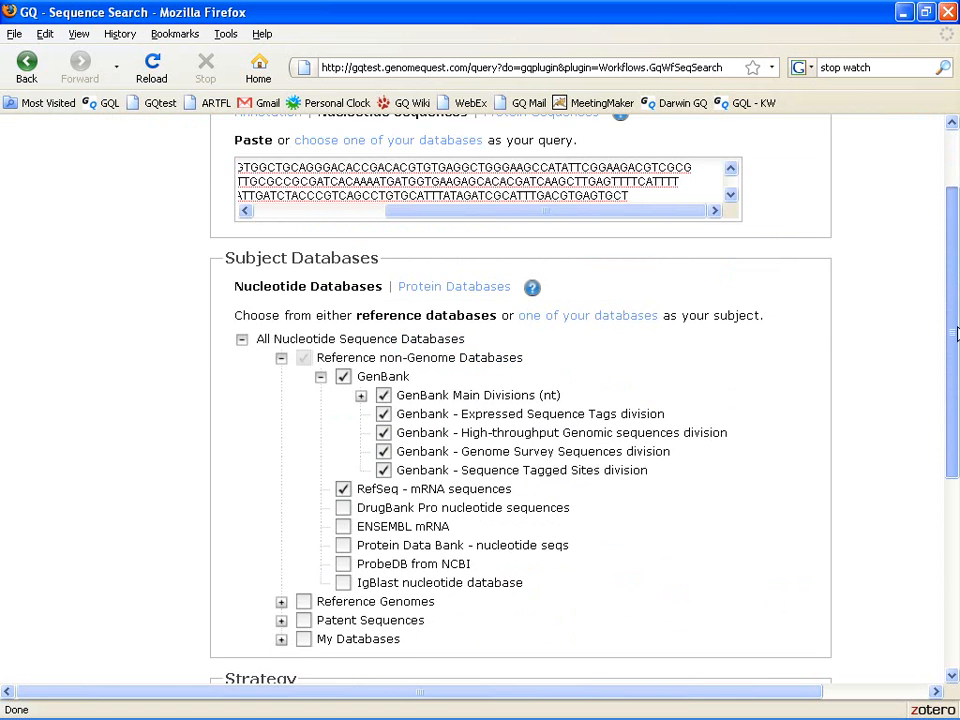
{"action": "scroll", "scroll_direction": "down", "scroll_amount": 3}
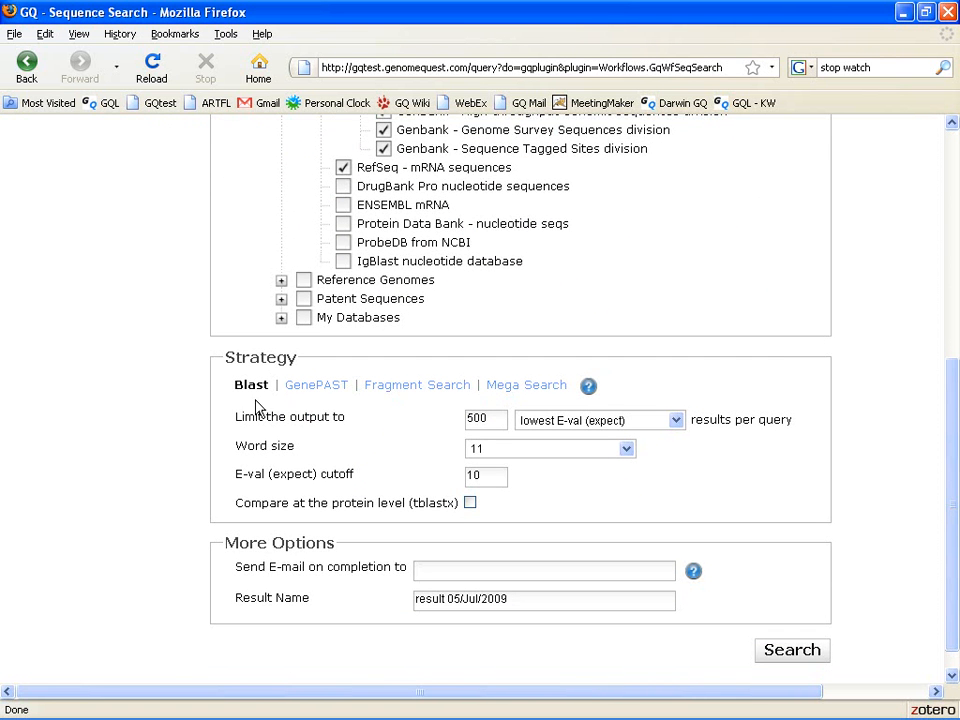
{"action": "mouse_move", "coordinate": [316, 384]}
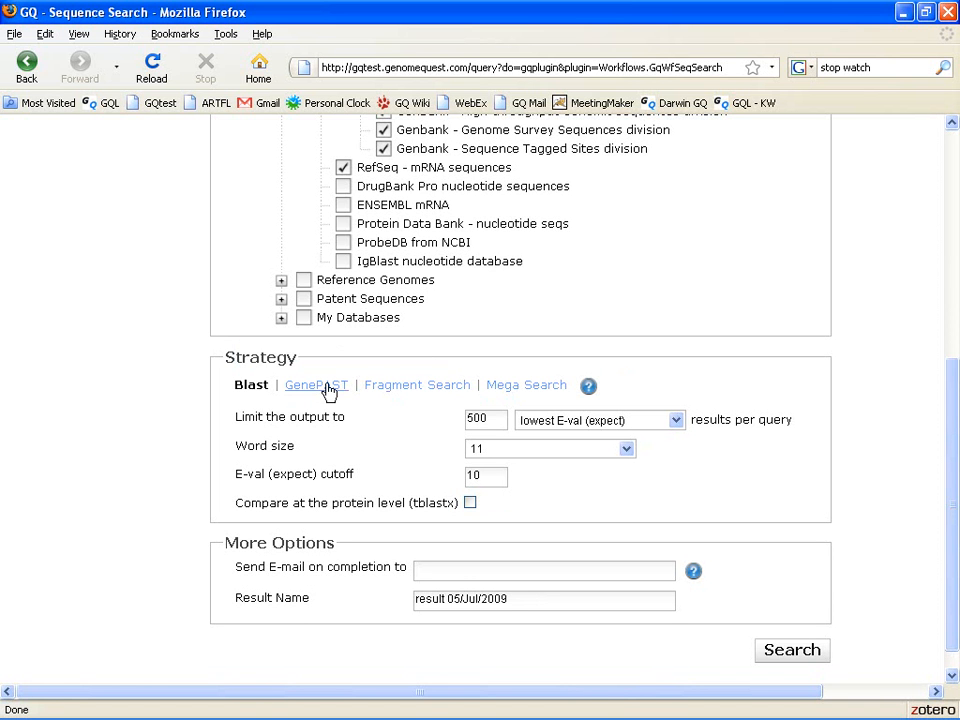
{"action": "mouse_move", "coordinate": [316, 384]}
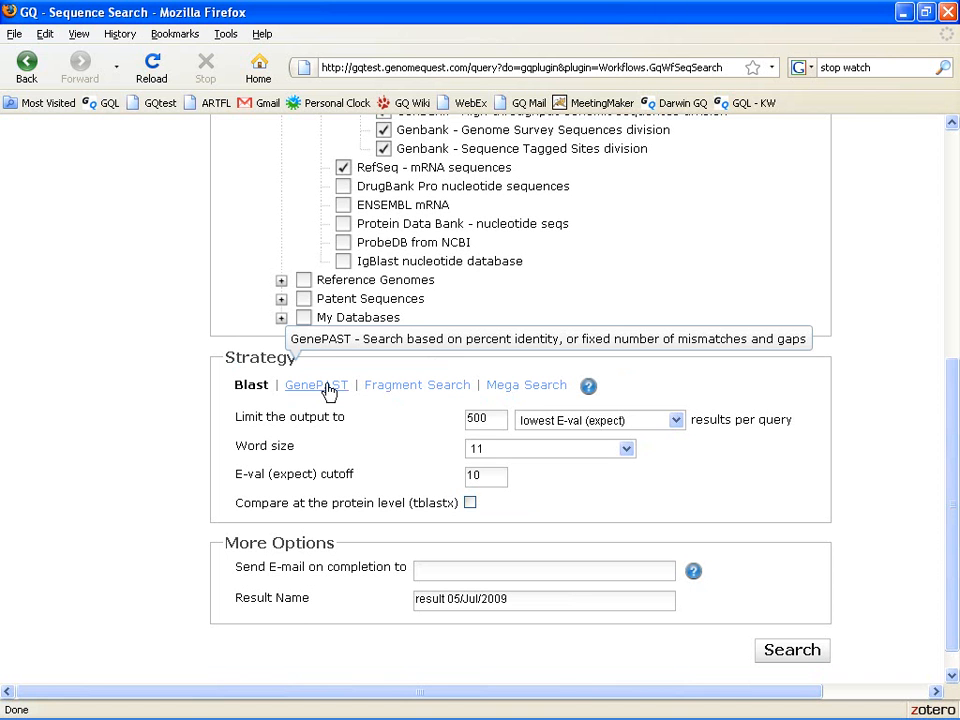
{"action": "mouse_move", "coordinate": [428, 390]}
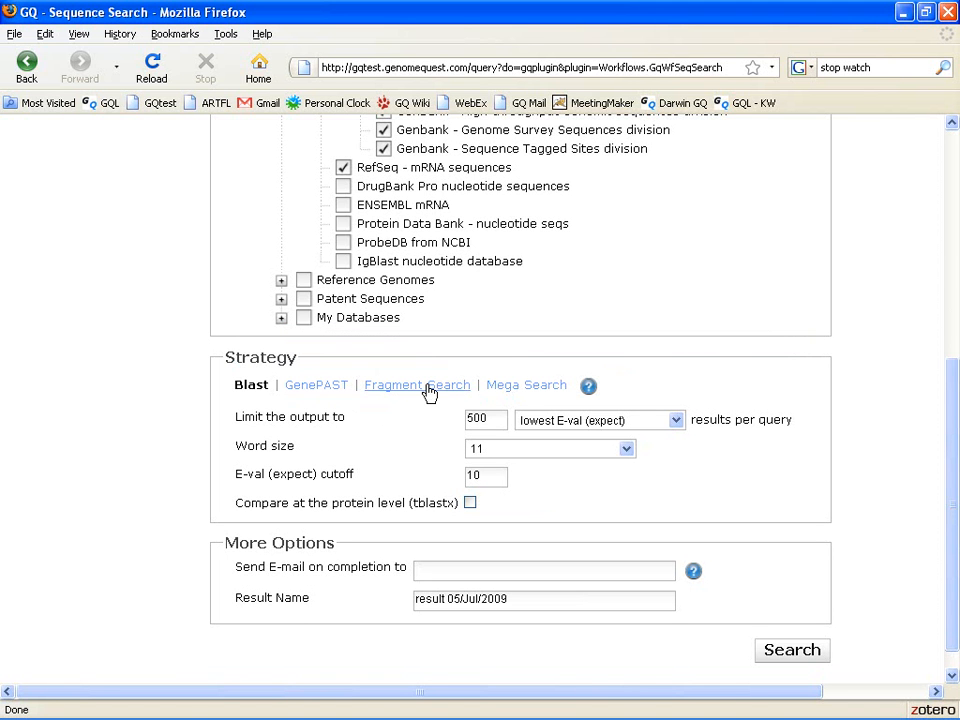
{"action": "mouse_move", "coordinate": [416, 384]}
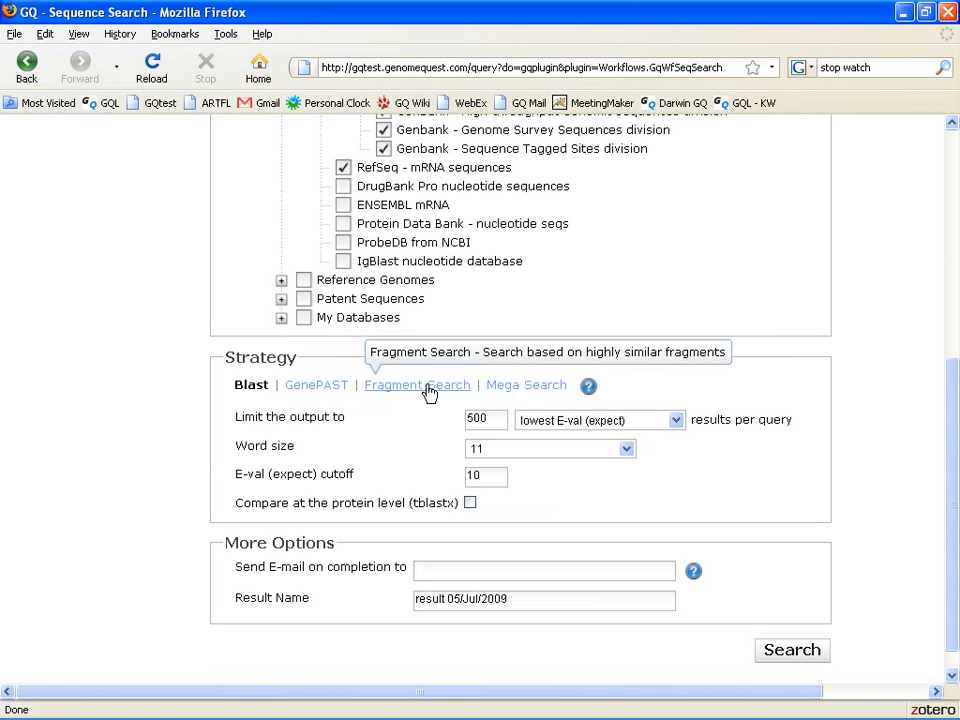
{"action": "mouse_move", "coordinate": [528, 384]}
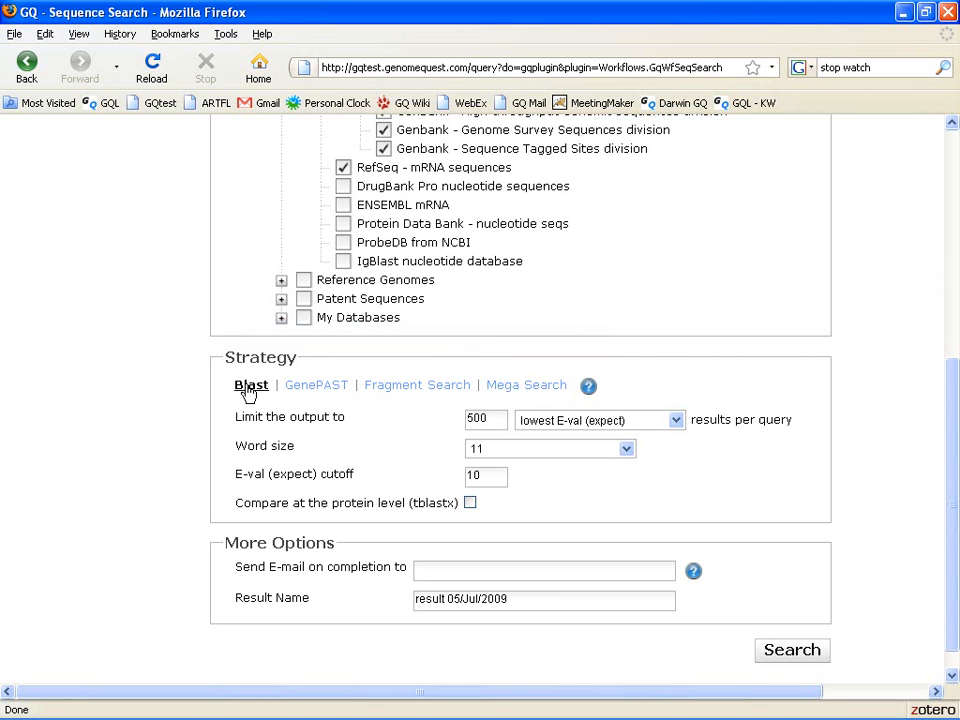
{"action": "mouse_move", "coordinate": [664, 680]}
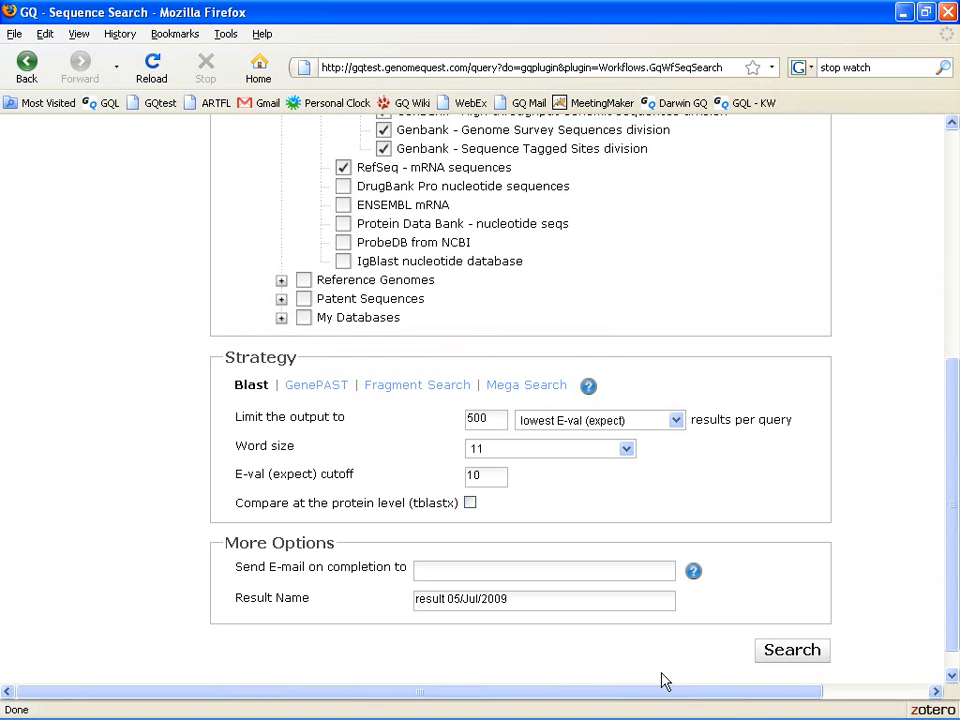
- Submit the nucleotide search to run with the default Blast strategy
{"action": "left_click", "coordinate": [792, 650]}
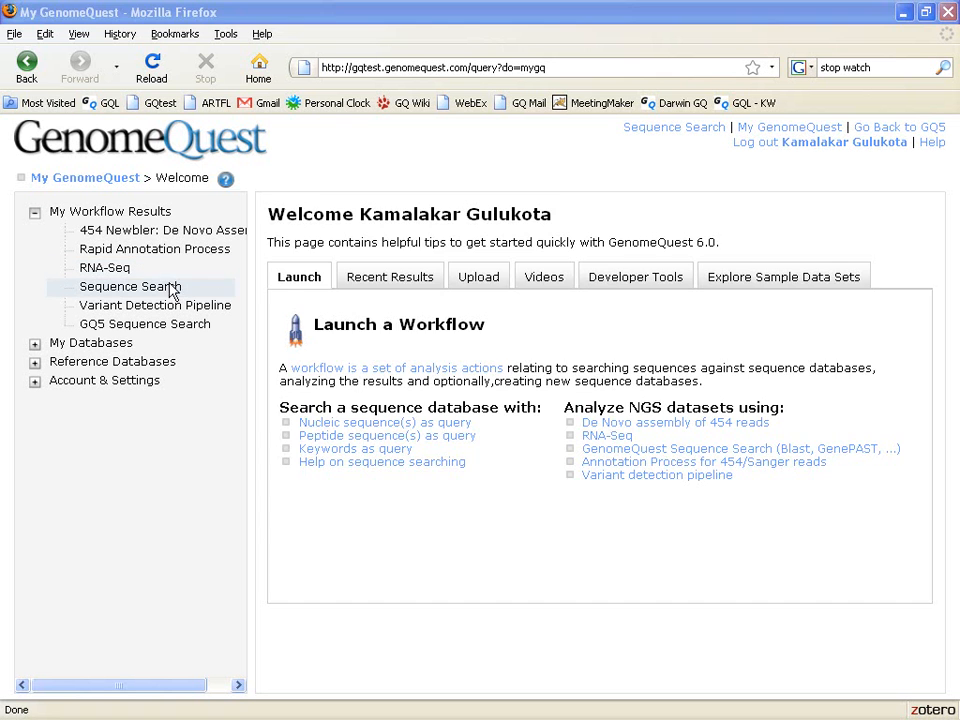
- Open the Sequence Search results under My Workflow Results, showing 844 hits by contig
{"action": "left_click", "coordinate": [130, 288]}
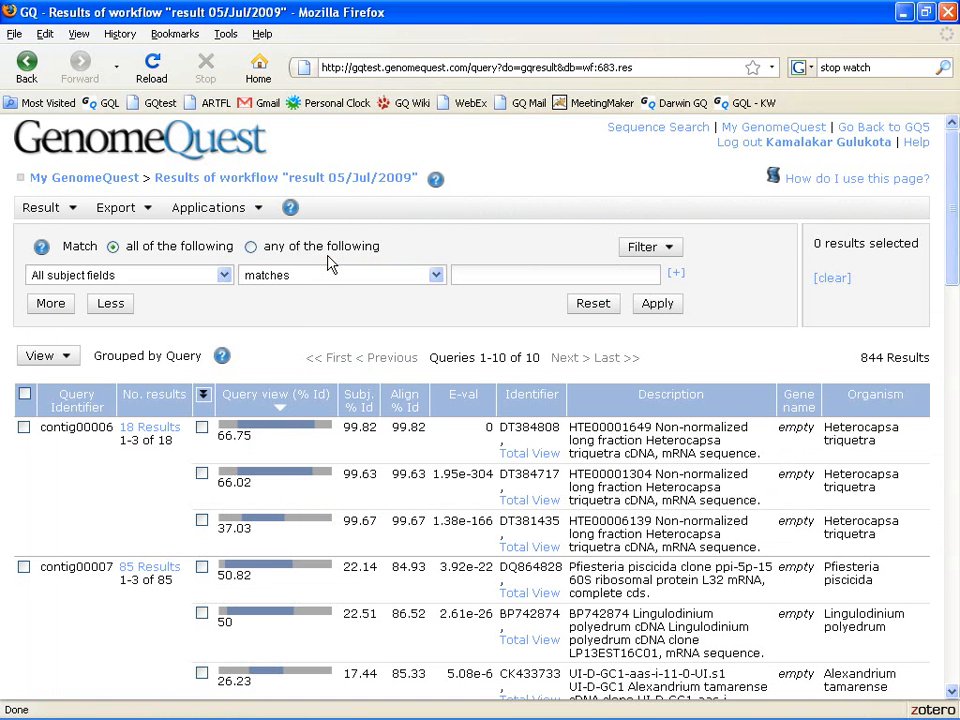
{"action": "mouse_move", "coordinate": [564, 348]}
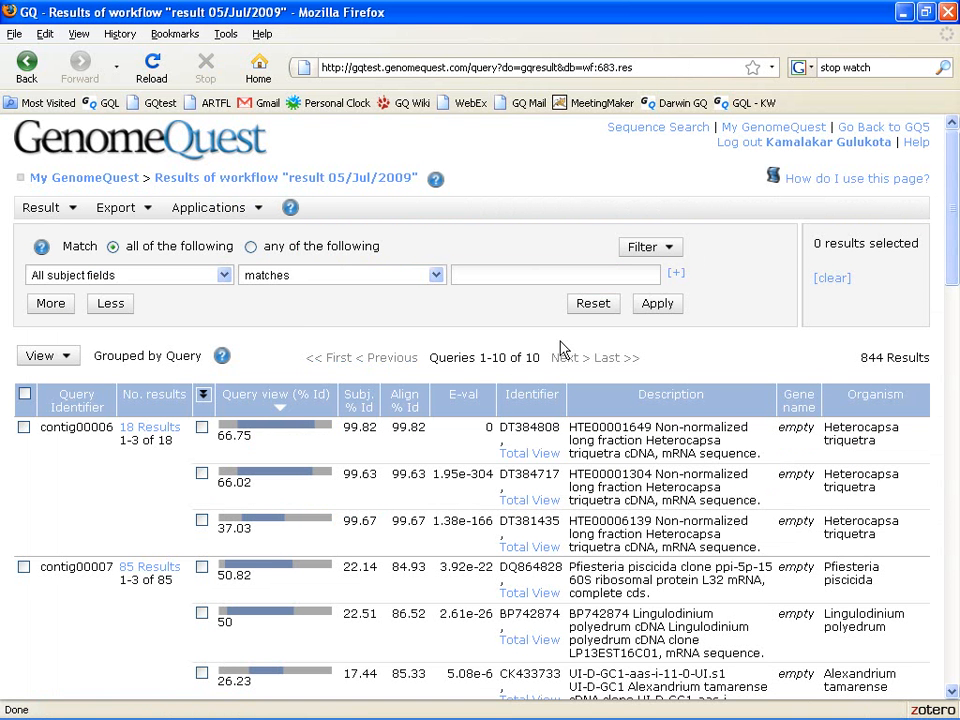
{"action": "mouse_move", "coordinate": [872, 374]}
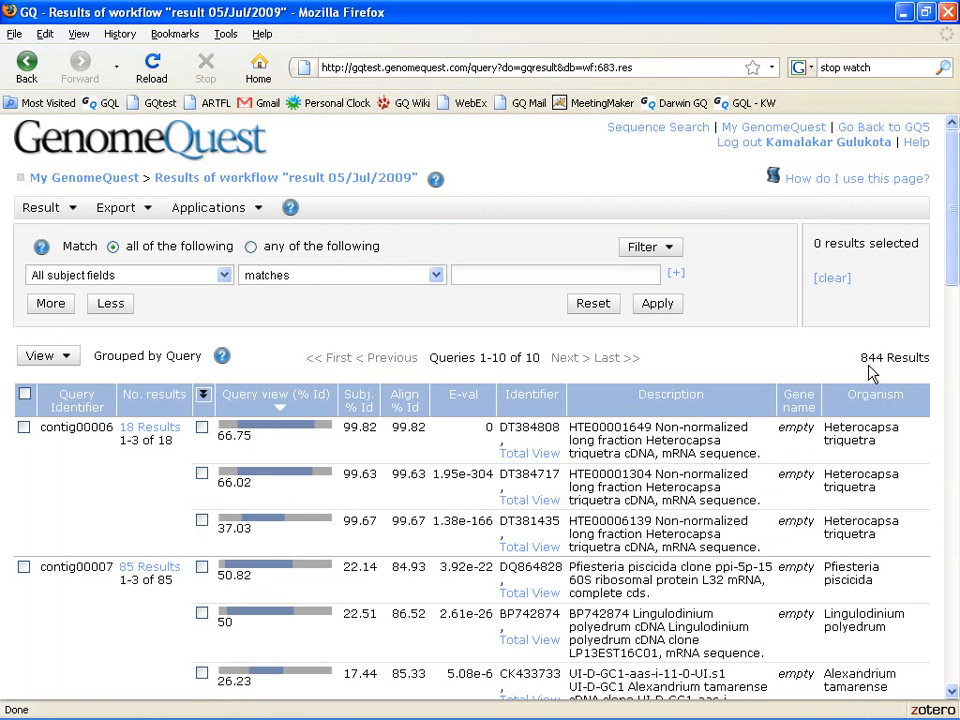
{"action": "mouse_move", "coordinate": [900, 352]}
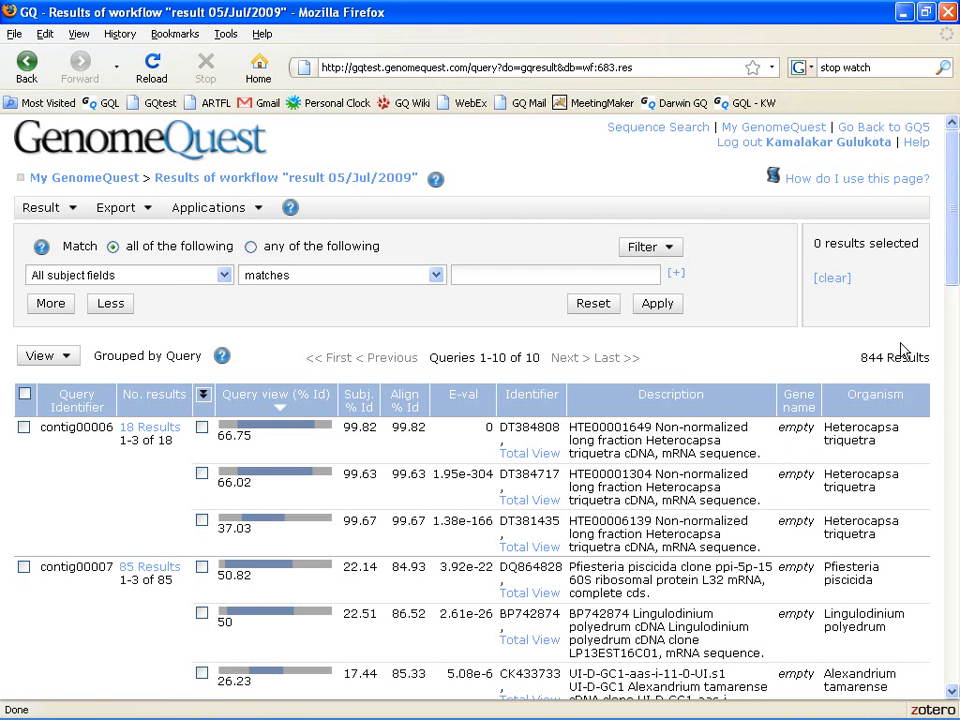
{"action": "scroll", "scroll_direction": "up", "scroll_amount": 3}
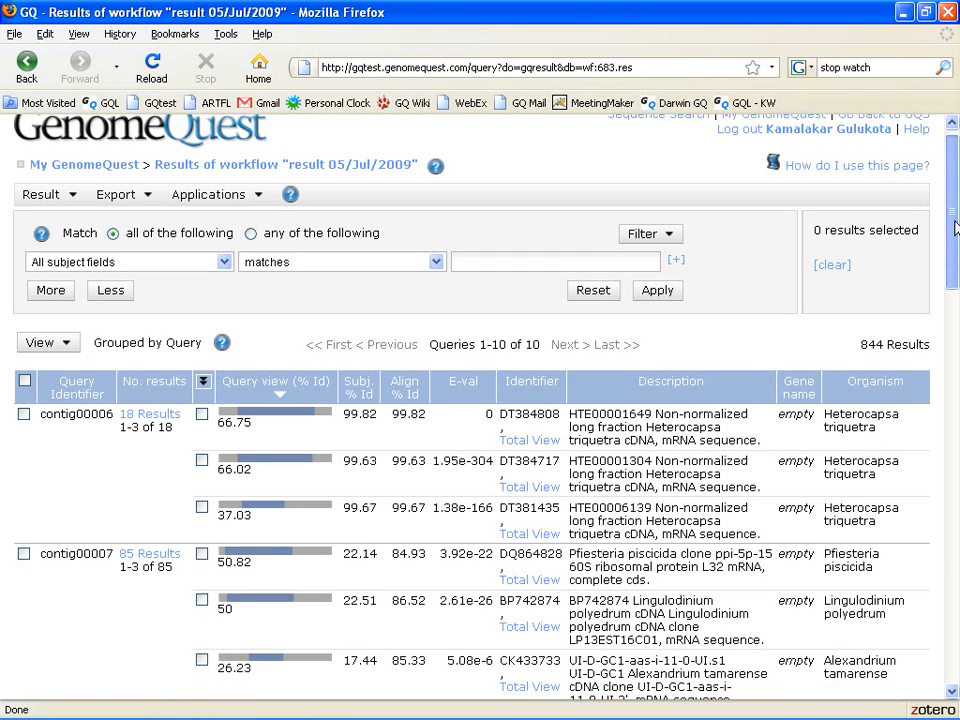
{"action": "scroll", "scroll_direction": "down", "scroll_amount": 3}
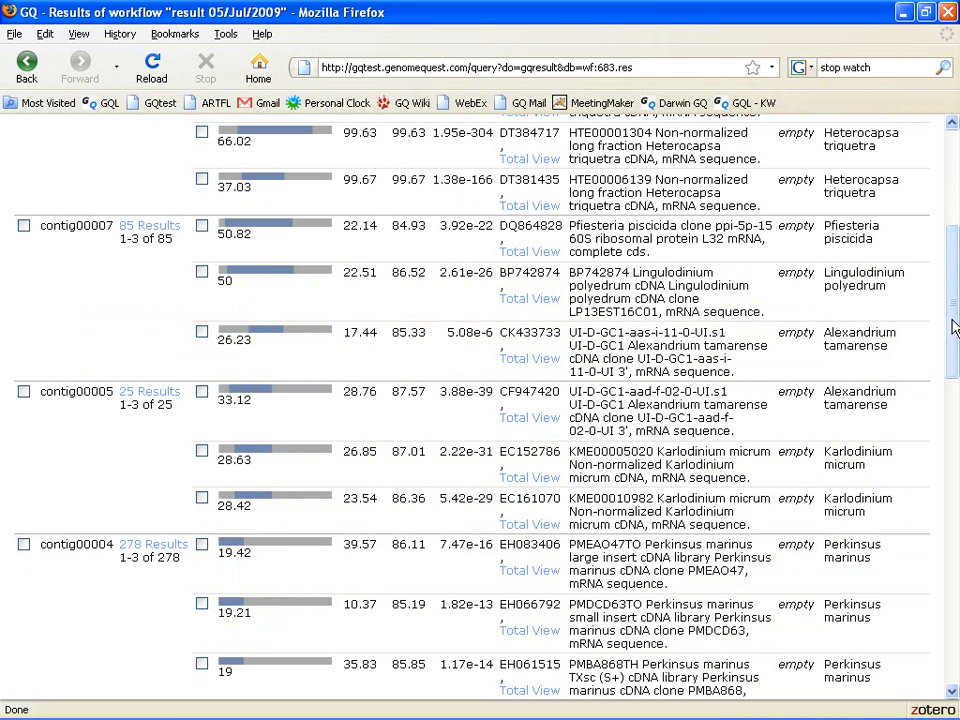
{"action": "scroll", "scroll_direction": "up", "scroll_amount": 3}
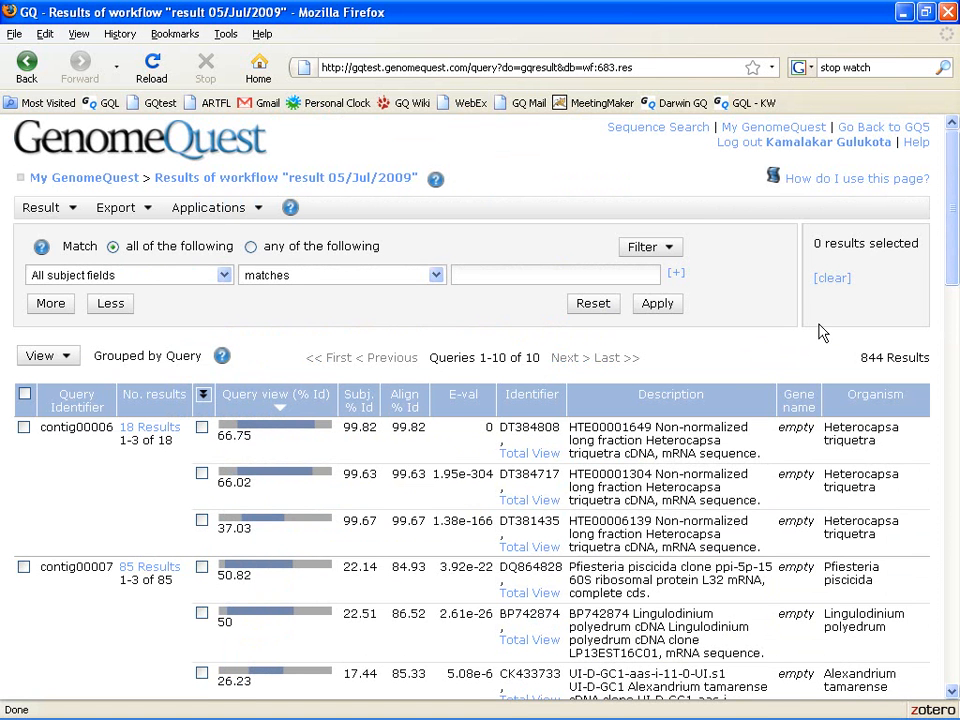
{"action": "mouse_move", "coordinate": [804, 352]}
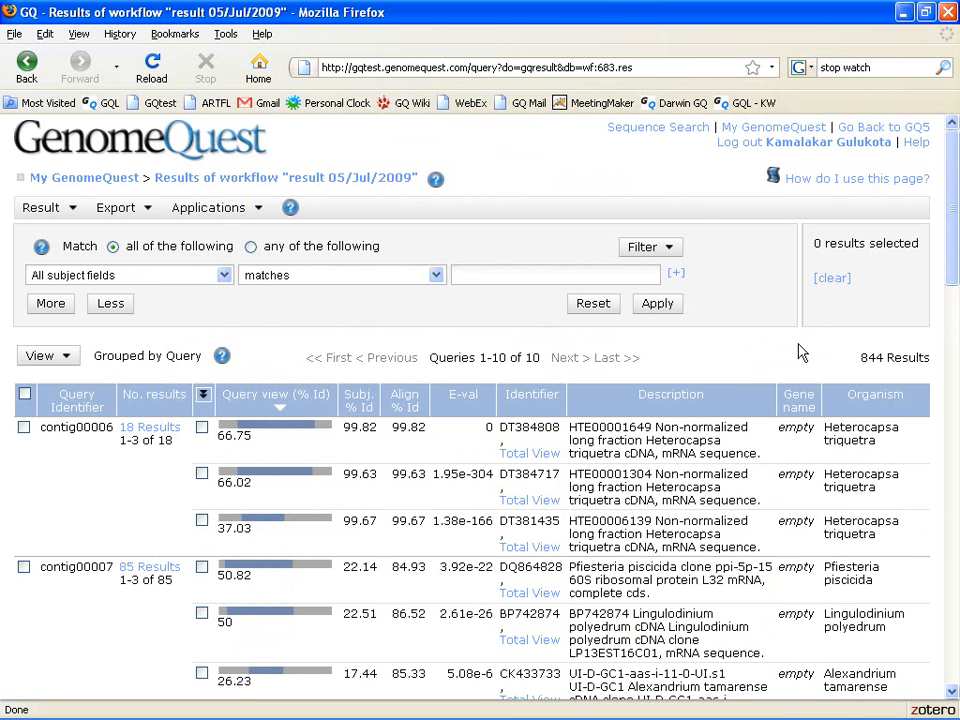
{"action": "mouse_move", "coordinate": [732, 364]}
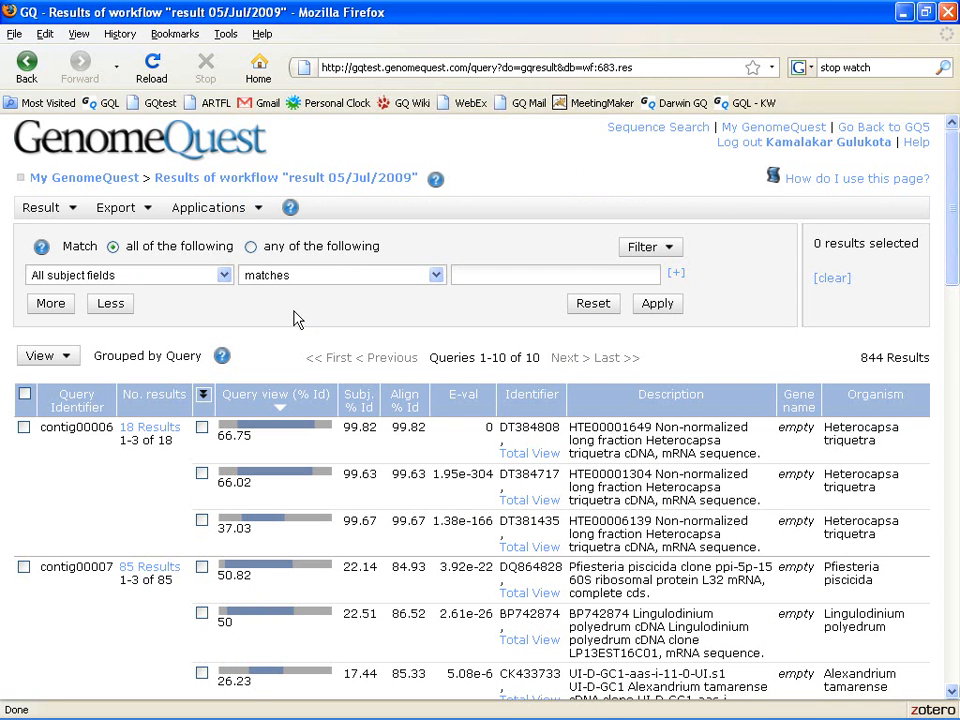
{"action": "mouse_move", "coordinate": [256, 324]}
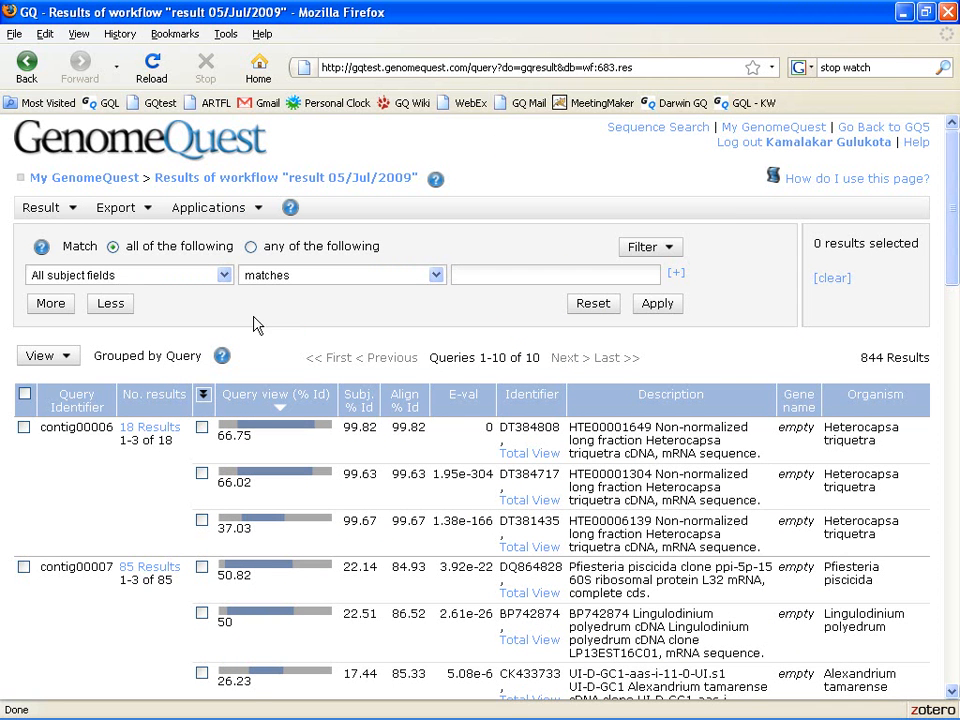
{"action": "mouse_move", "coordinate": [226, 284]}
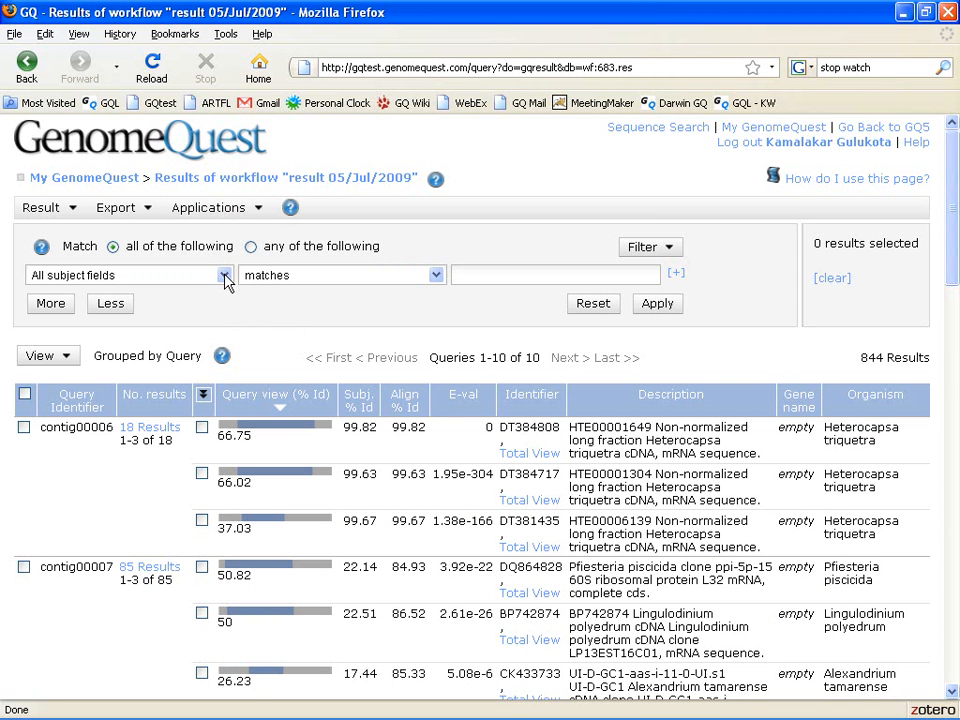
- Filter results to Align % Id > 80 and Alignment length > 100, leaving 31 hits
{"action": "left_click", "coordinate": [224, 276]}
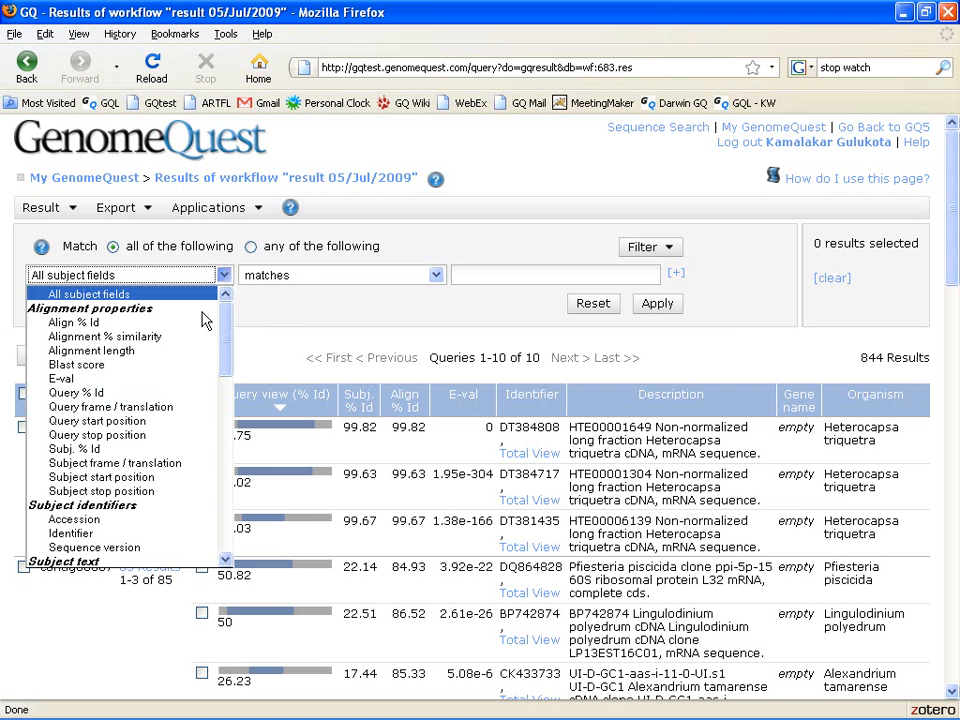
{"action": "left_click", "coordinate": [72, 322]}
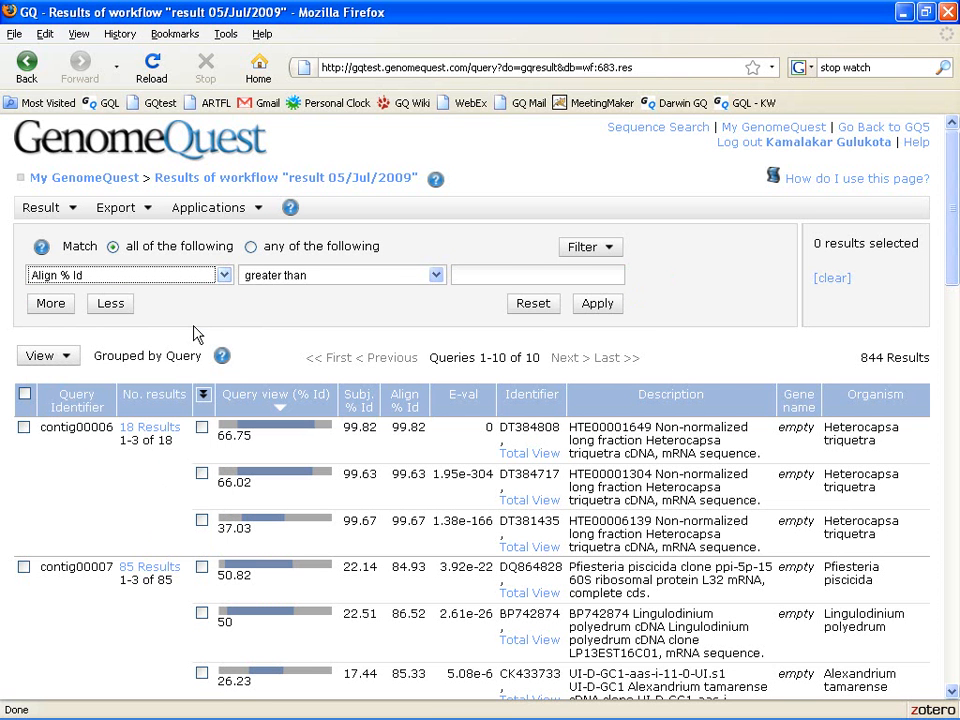
{"action": "left_click", "coordinate": [536, 276]}
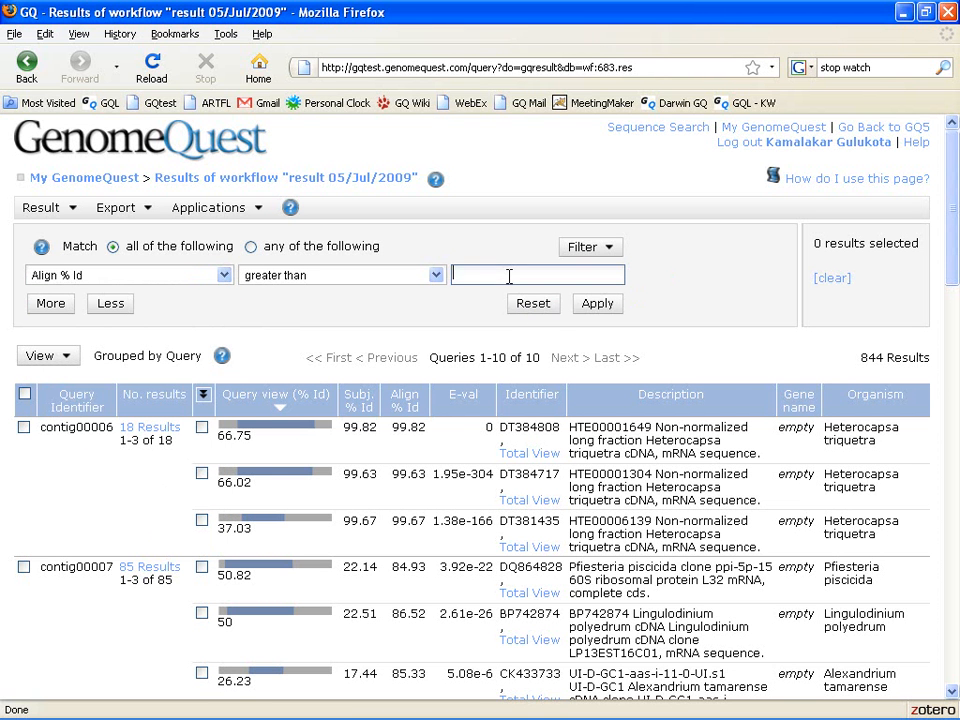
{"action": "type", "text": "80"}
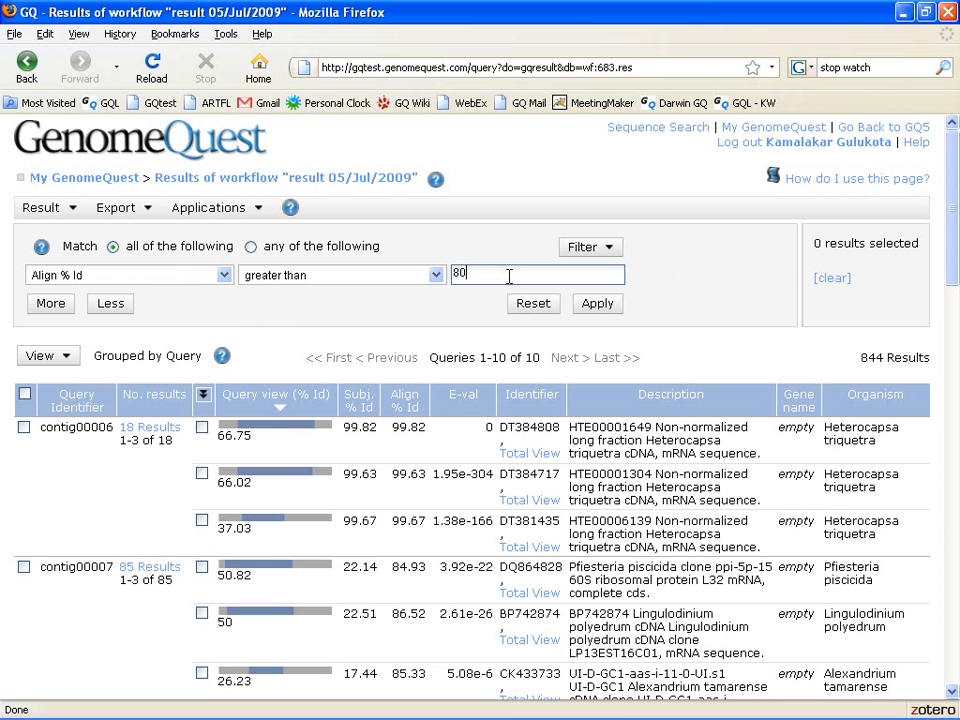
{"action": "mouse_move", "coordinate": [52, 304]}
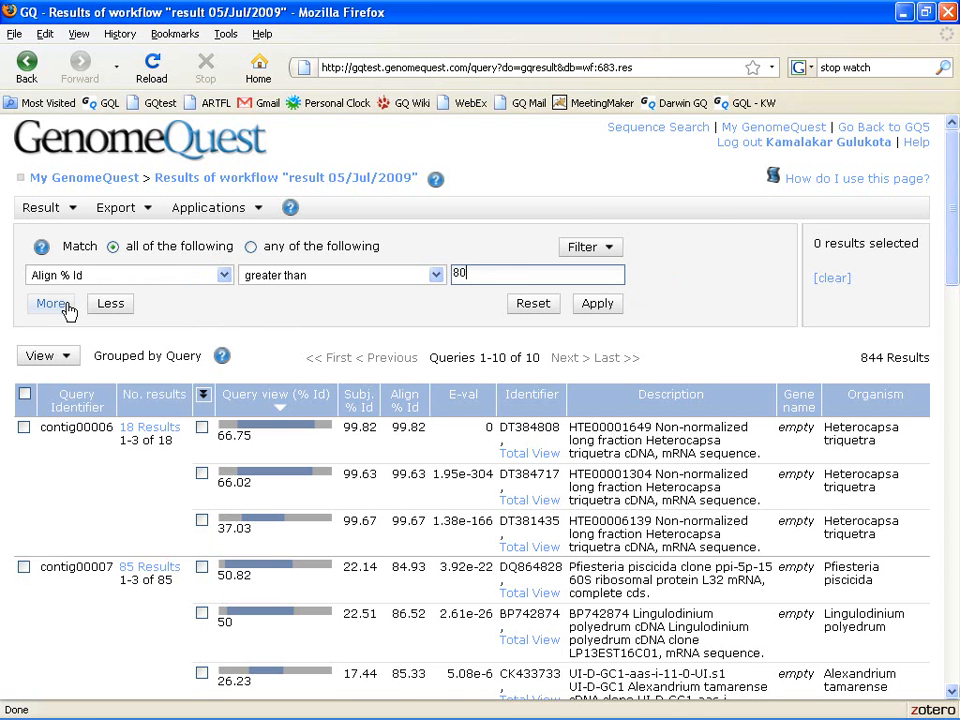
{"action": "left_click", "coordinate": [52, 304]}
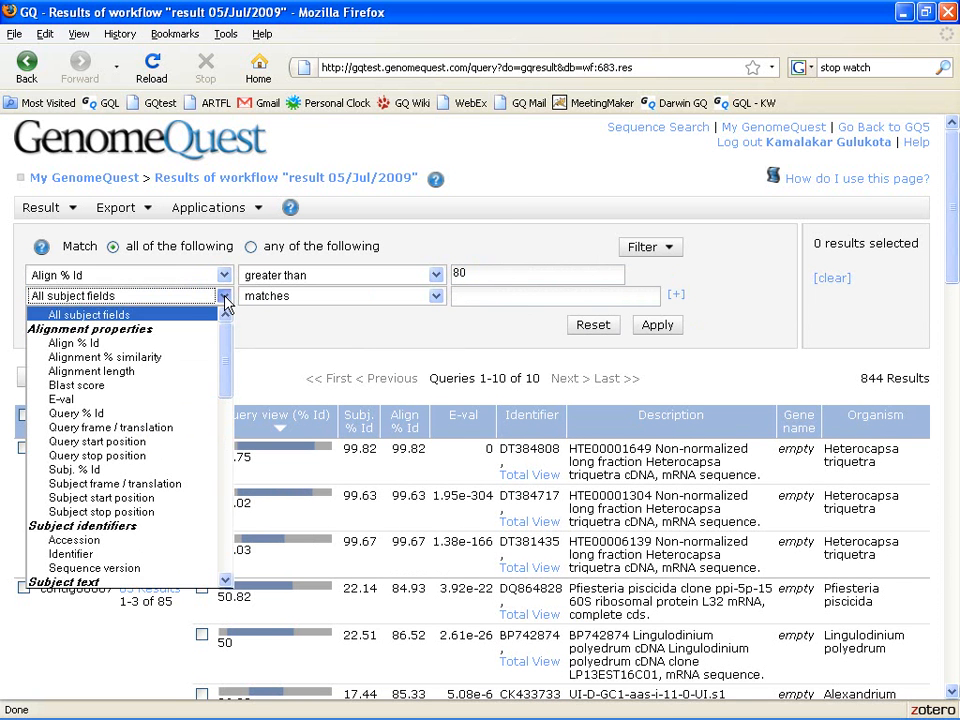
{"action": "left_click", "coordinate": [90, 370]}
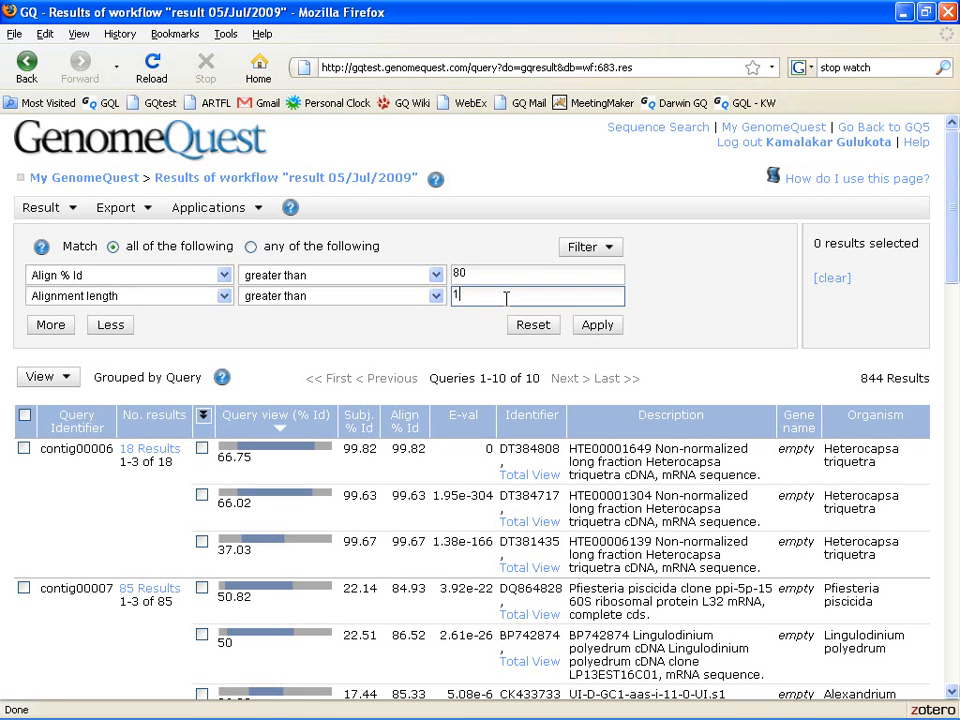
{"action": "type", "text": "100"}
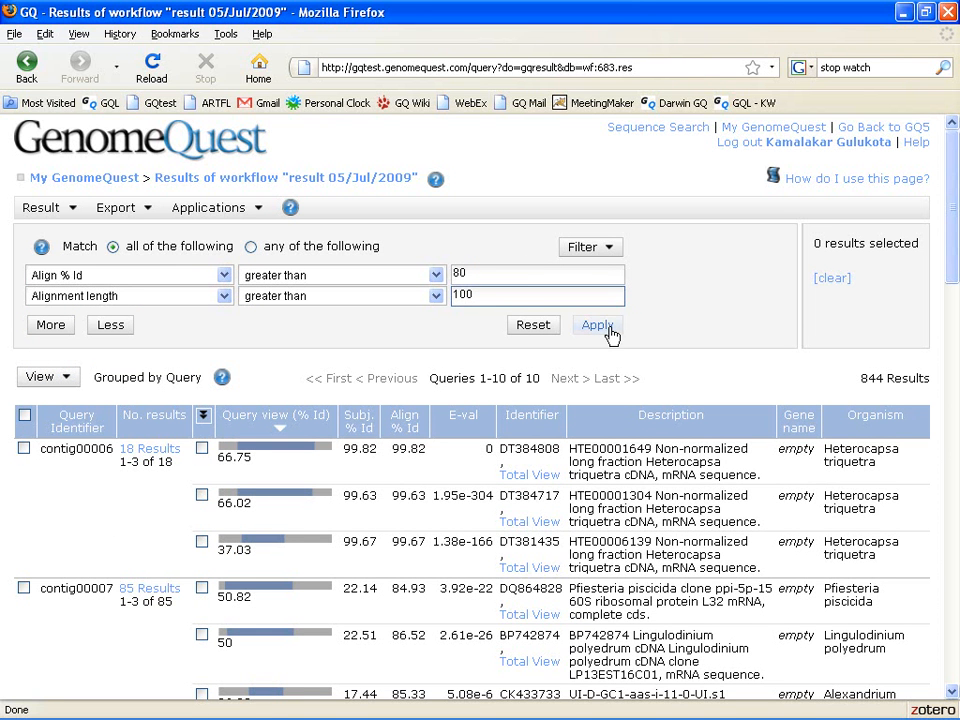
{"action": "left_click", "coordinate": [596, 324]}
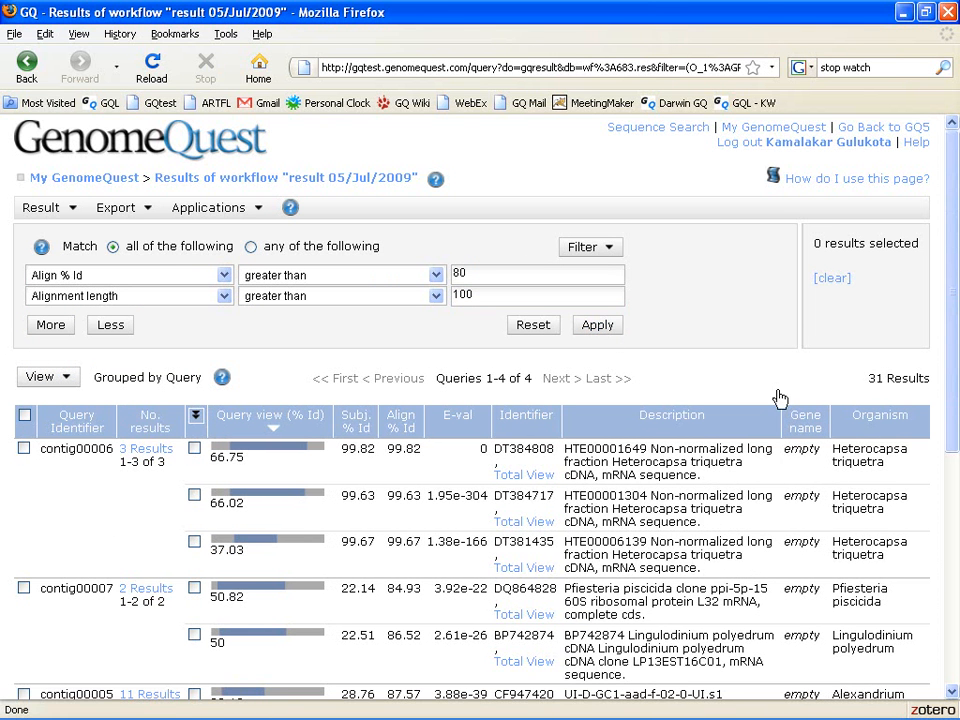
{"action": "mouse_move", "coordinate": [856, 408]}
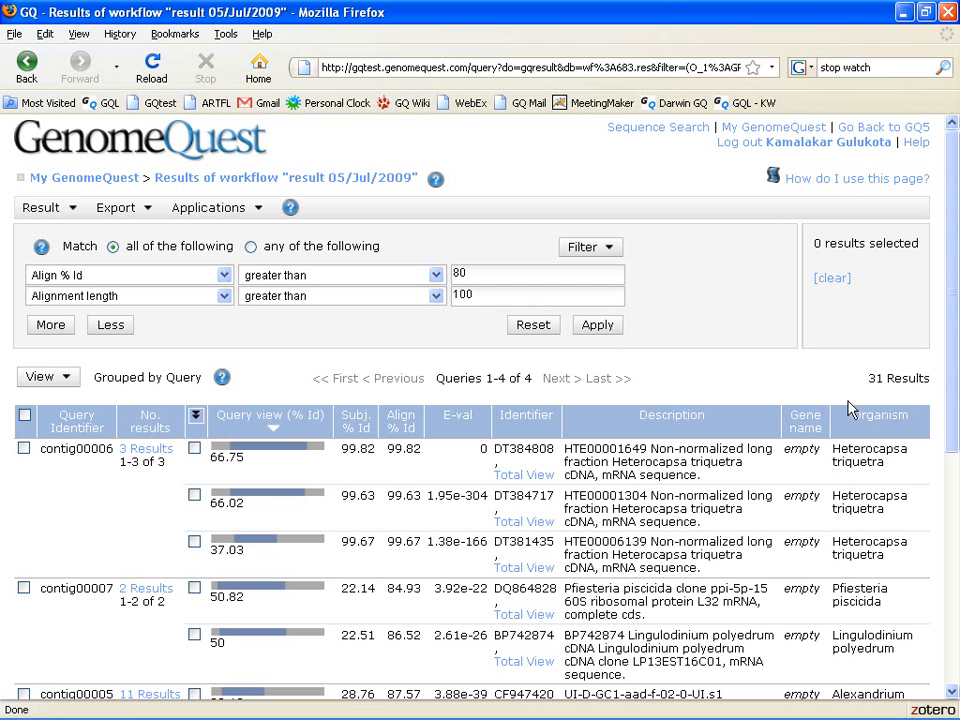
{"action": "mouse_move", "coordinate": [476, 280]}
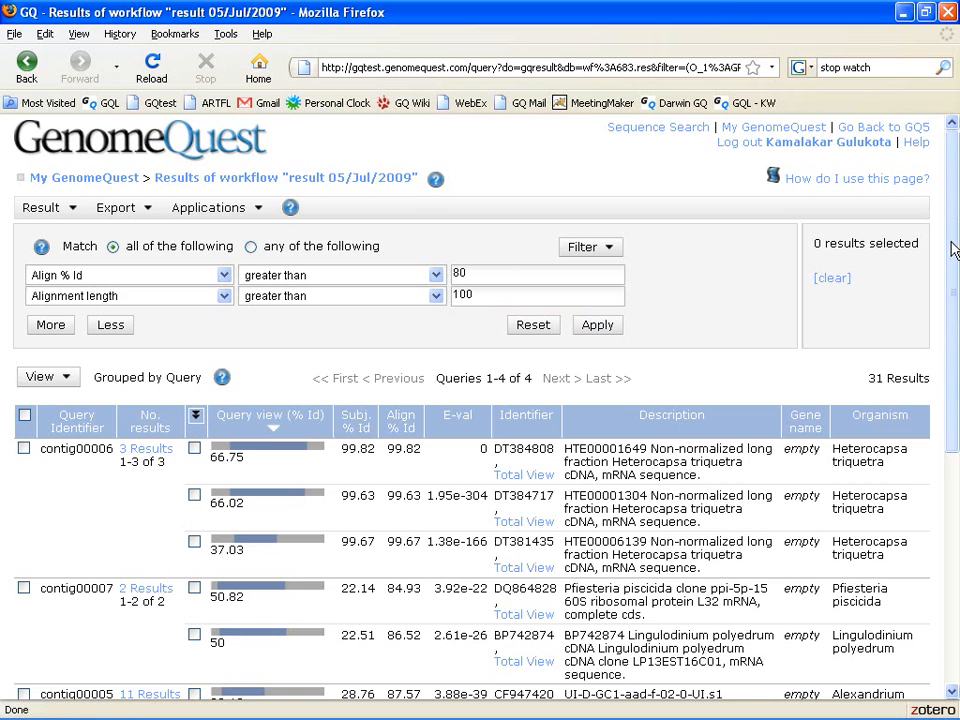
- View the top contig00006 hit's alignment, then its subject annotation for DT384808
{"action": "scroll", "scroll_direction": "down", "scroll_amount": 3}
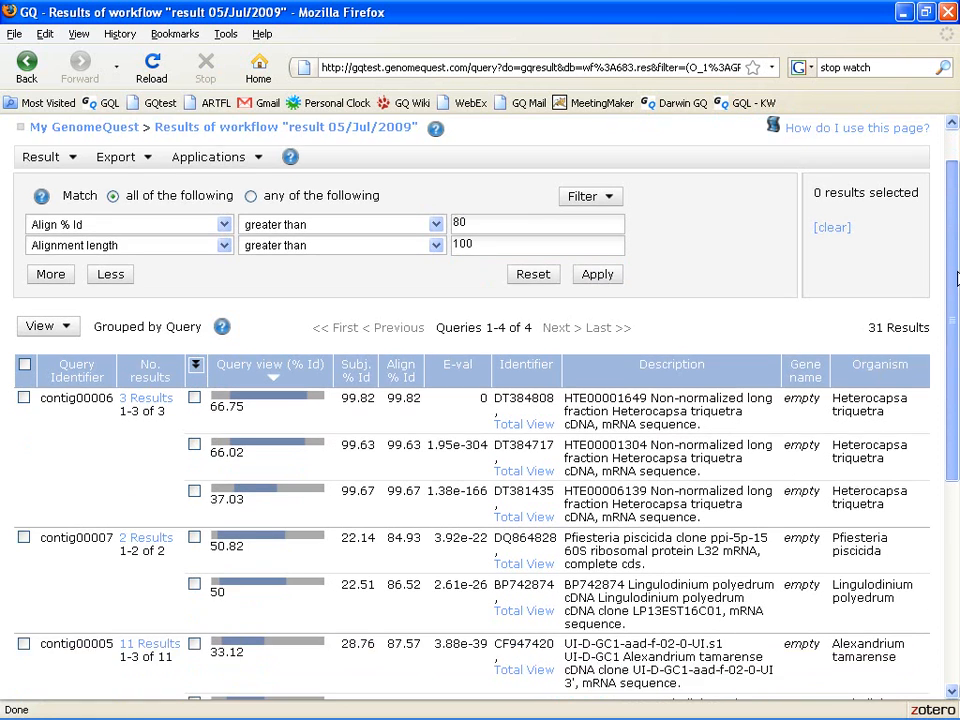
{"action": "scroll", "scroll_direction": "down", "scroll_amount": 3}
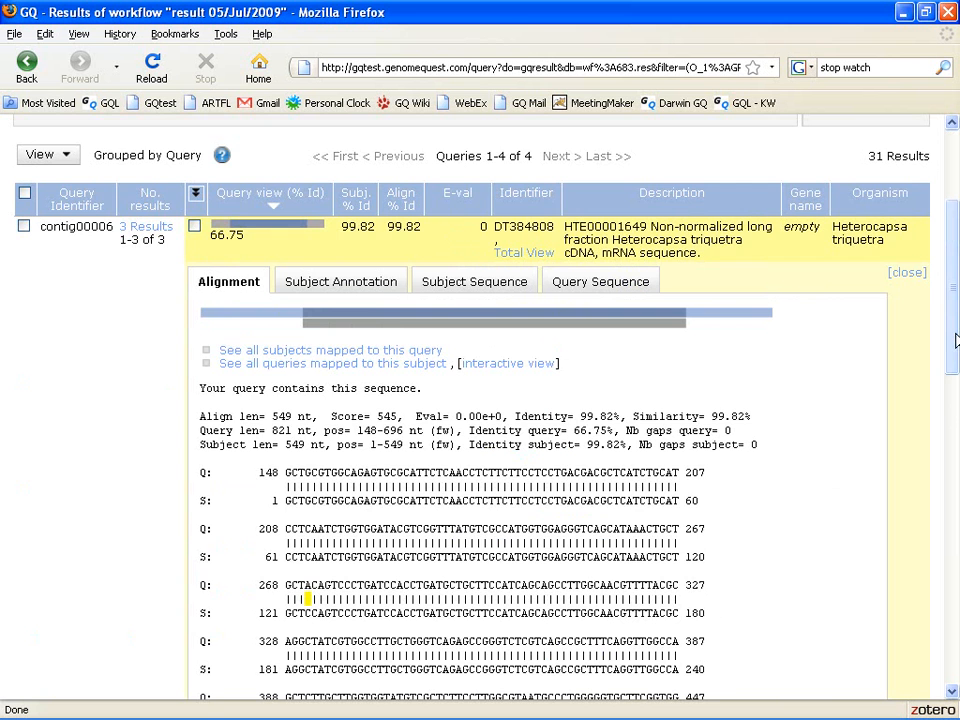
{"action": "scroll", "scroll_direction": "down", "scroll_amount": 3}
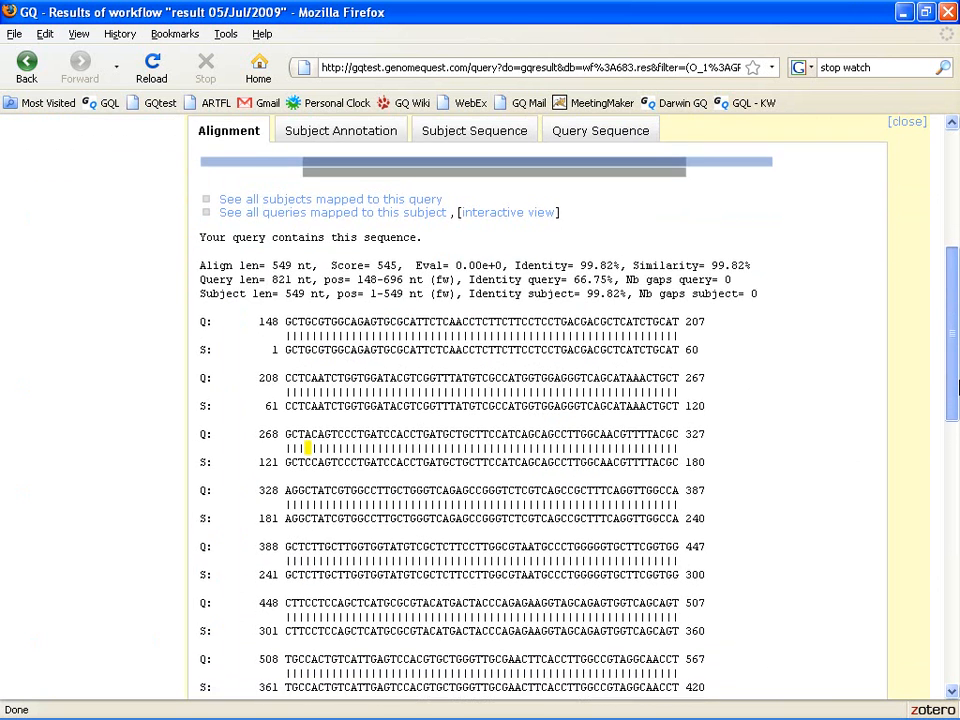
{"action": "scroll", "scroll_direction": "up", "scroll_amount": 3}
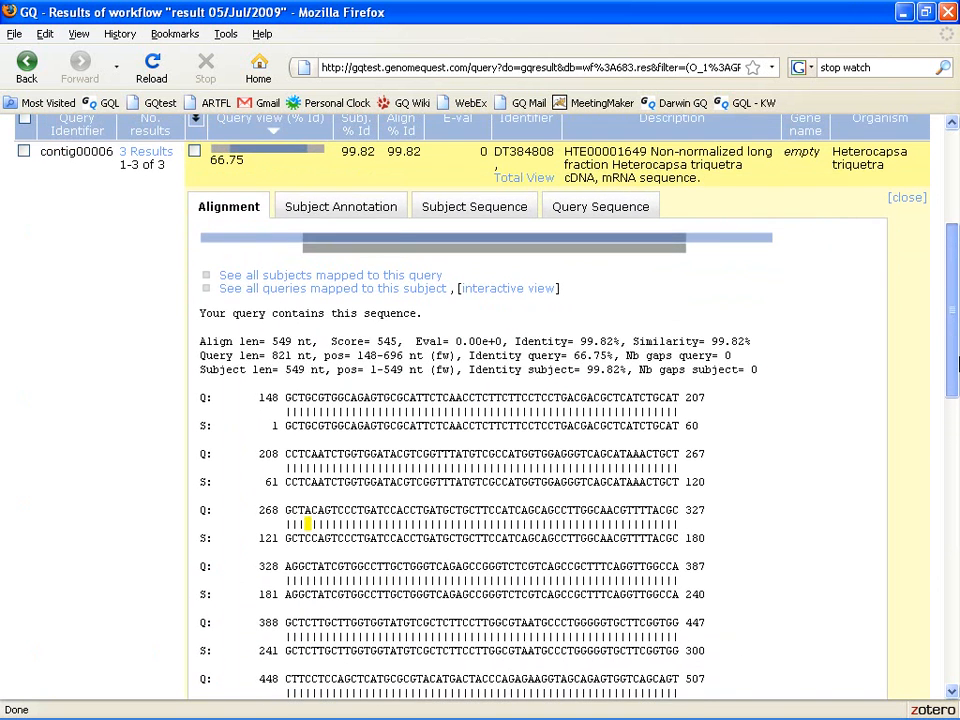
{"action": "left_click", "coordinate": [340, 206]}
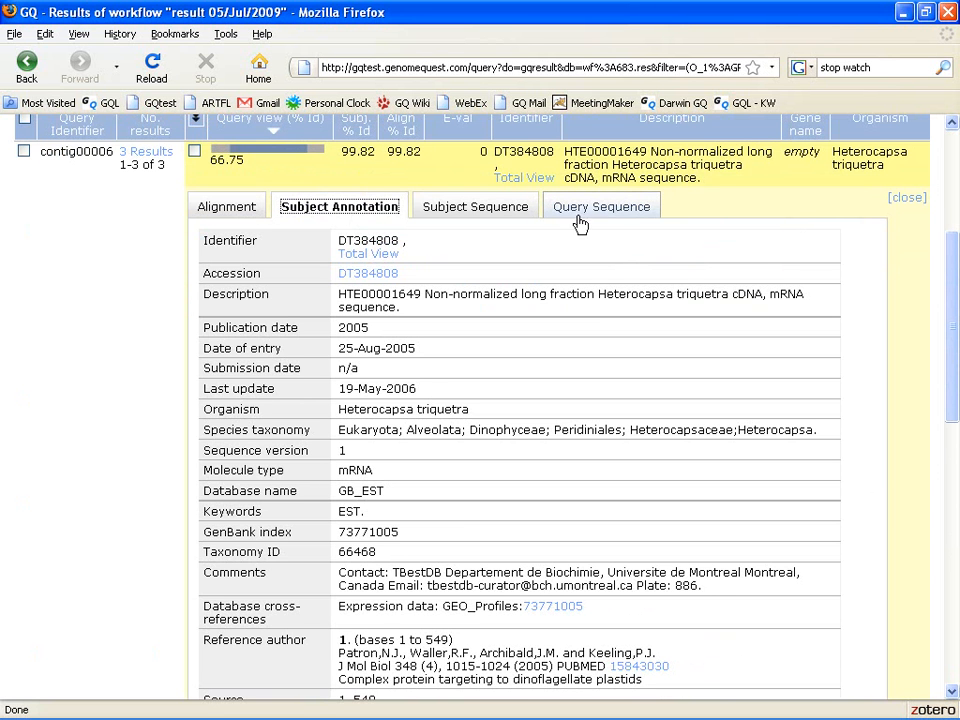
{"action": "mouse_move", "coordinate": [240, 210]}
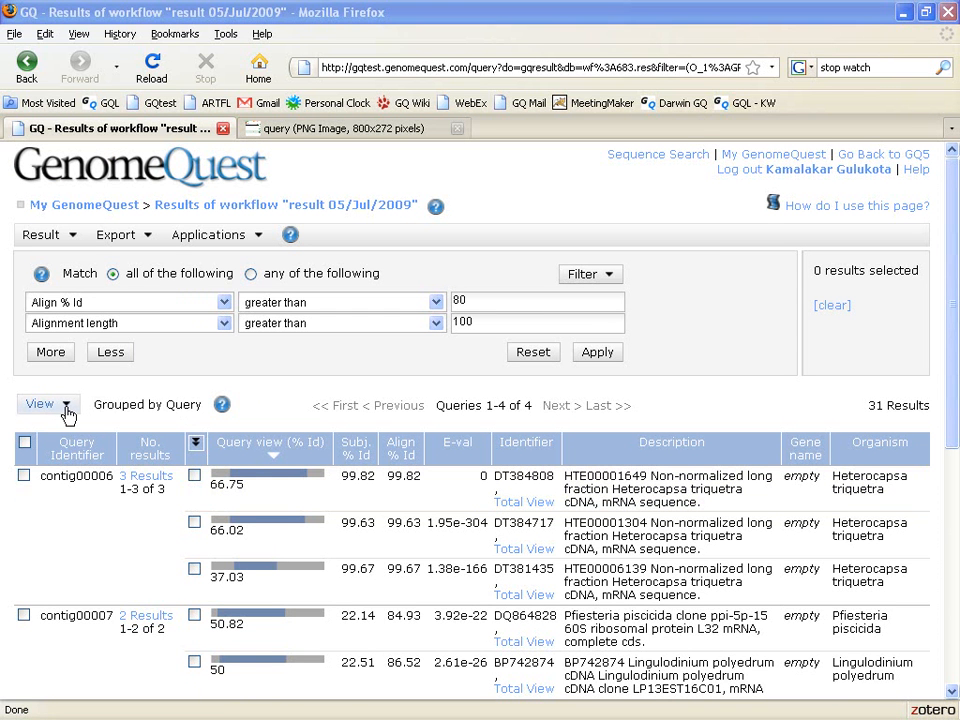
- Group the 31 hits by organism via View > Grouping, led by Perkinsus marinus with 15
{"action": "left_click", "coordinate": [42, 404]}
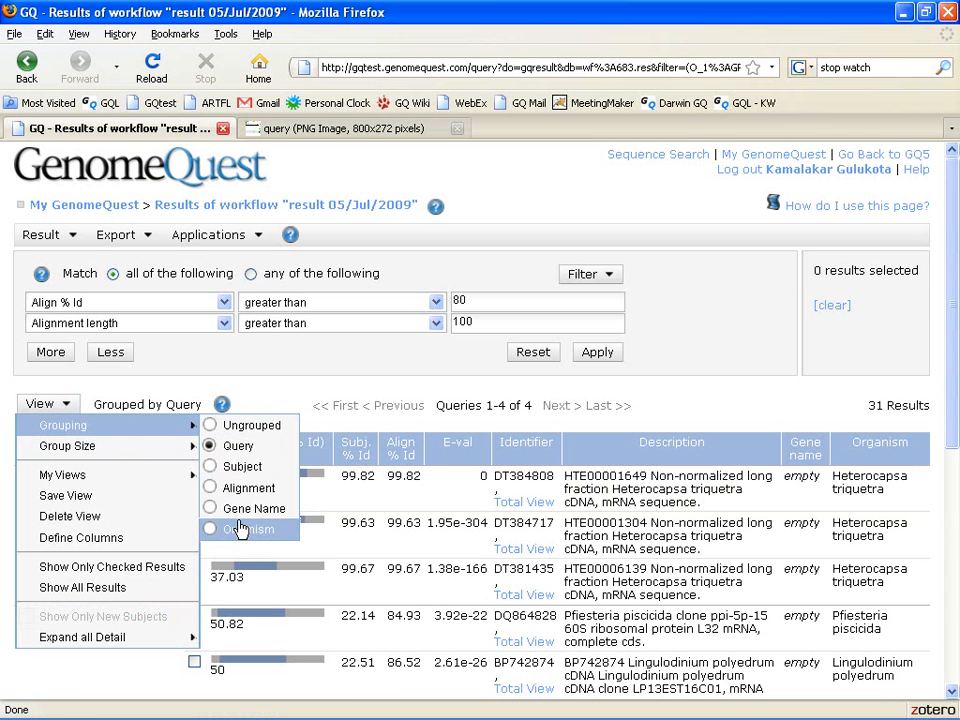
{"action": "left_click", "coordinate": [252, 528]}
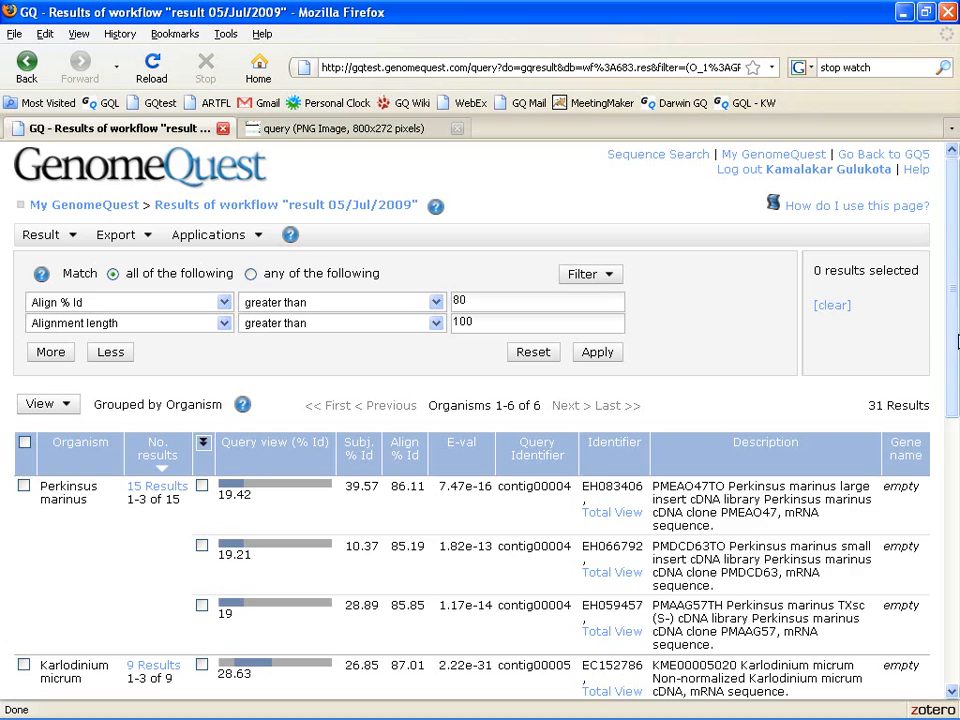
{"action": "scroll", "scroll_direction": "down", "scroll_amount": 3}
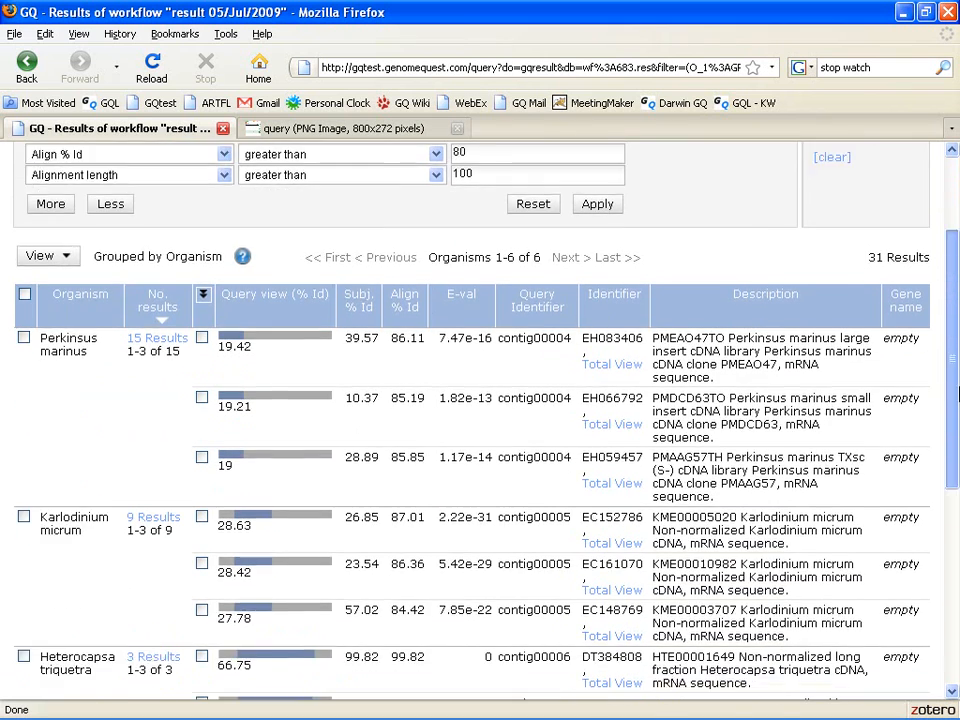
{"action": "scroll", "scroll_direction": "down", "scroll_amount": 3}
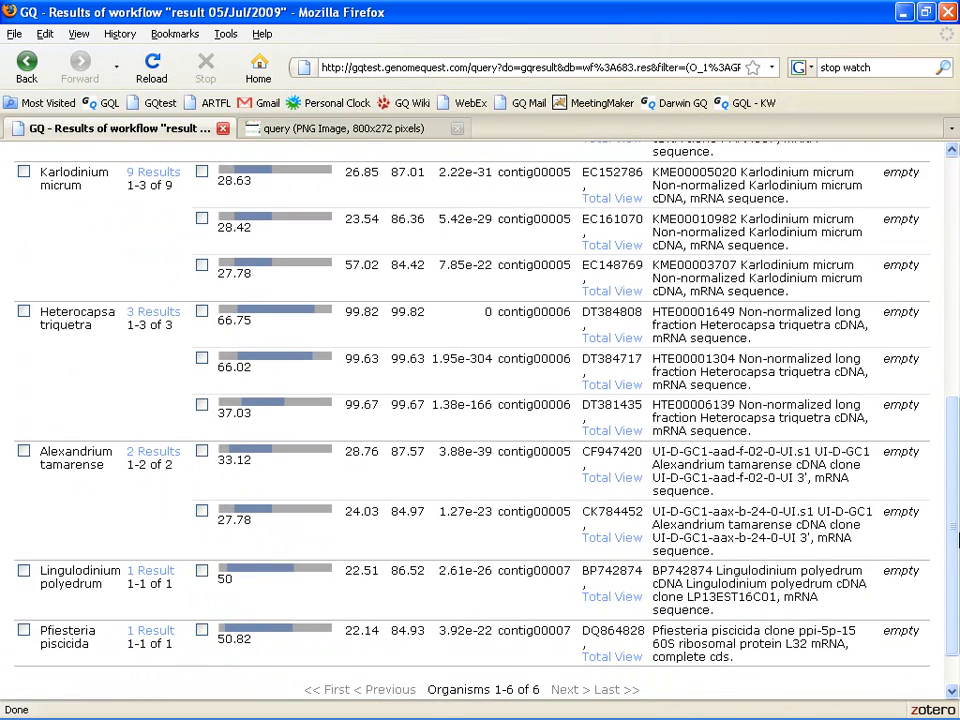
{"action": "scroll", "scroll_direction": "up", "scroll_amount": 3}
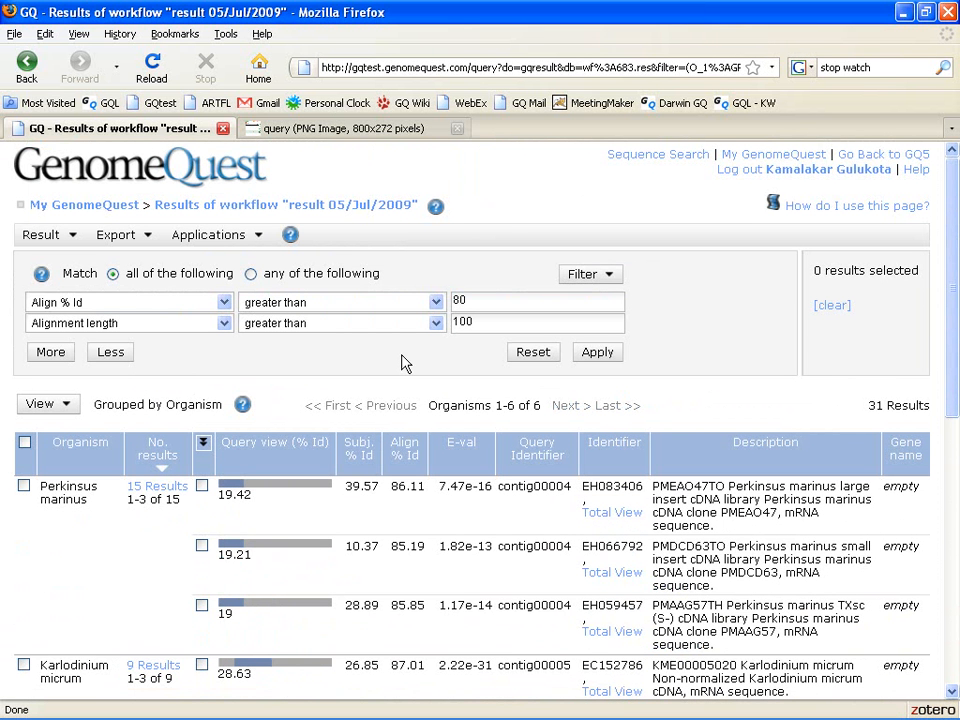
{"action": "mouse_move", "coordinate": [340, 372]}
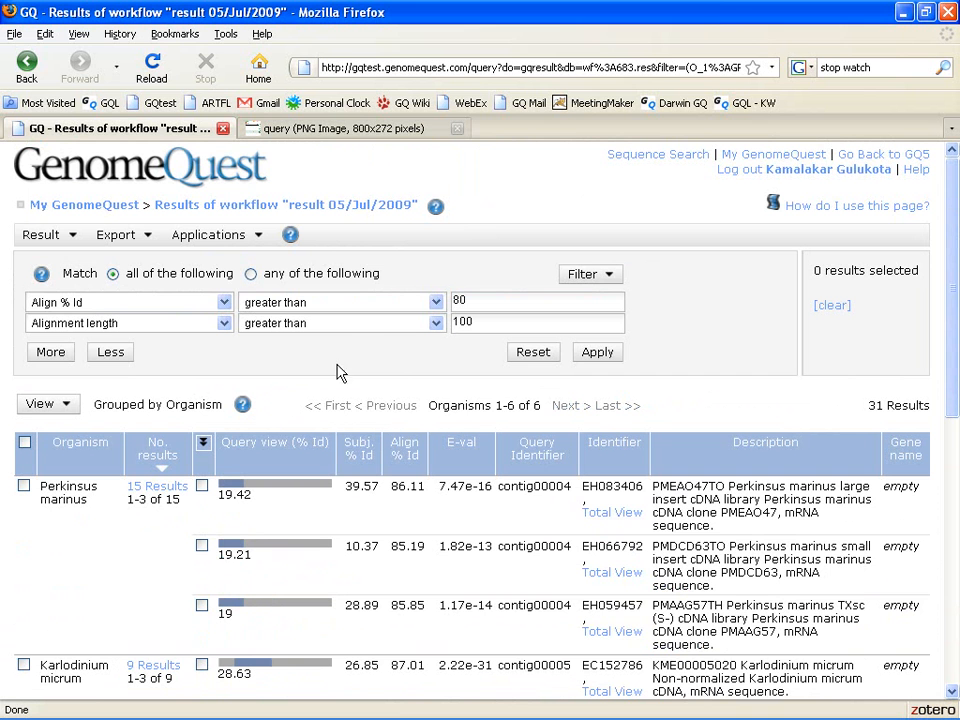
{"action": "mouse_move", "coordinate": [276, 418]}
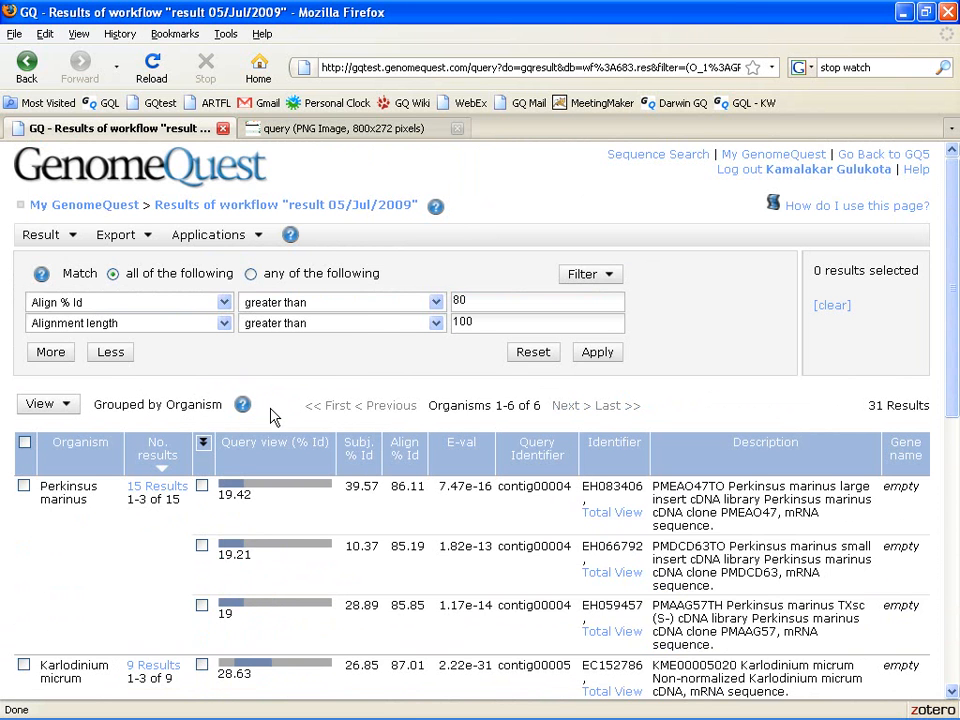